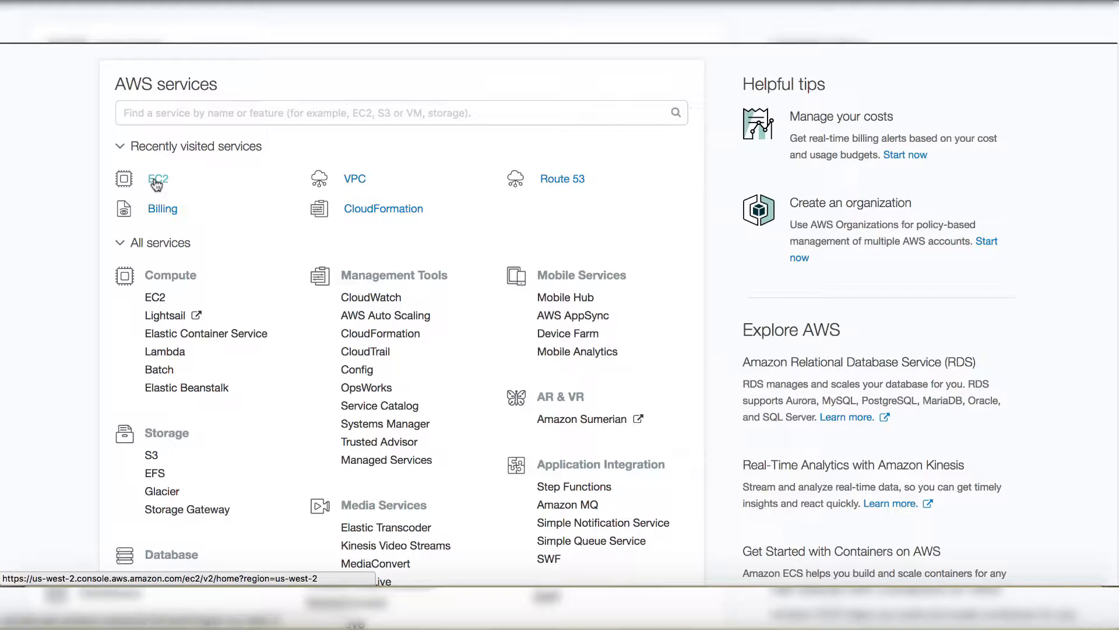
# Create an EC2 key pair named 'VPCTest' and save the key file to Downloads
pyautogui.click(158, 179)
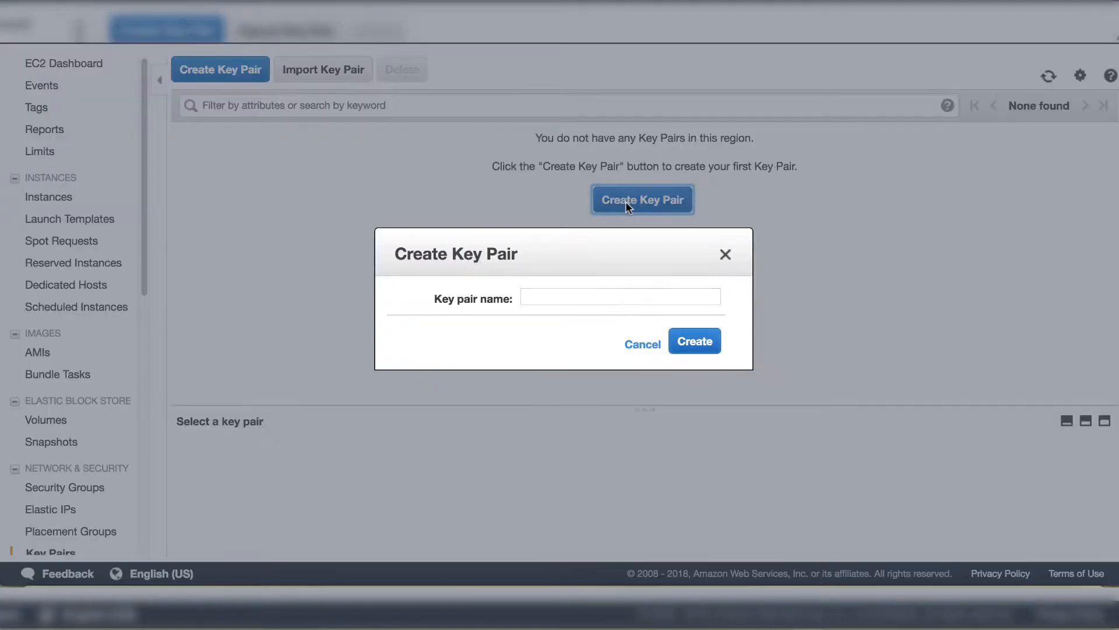
pyautogui.click(620, 296)
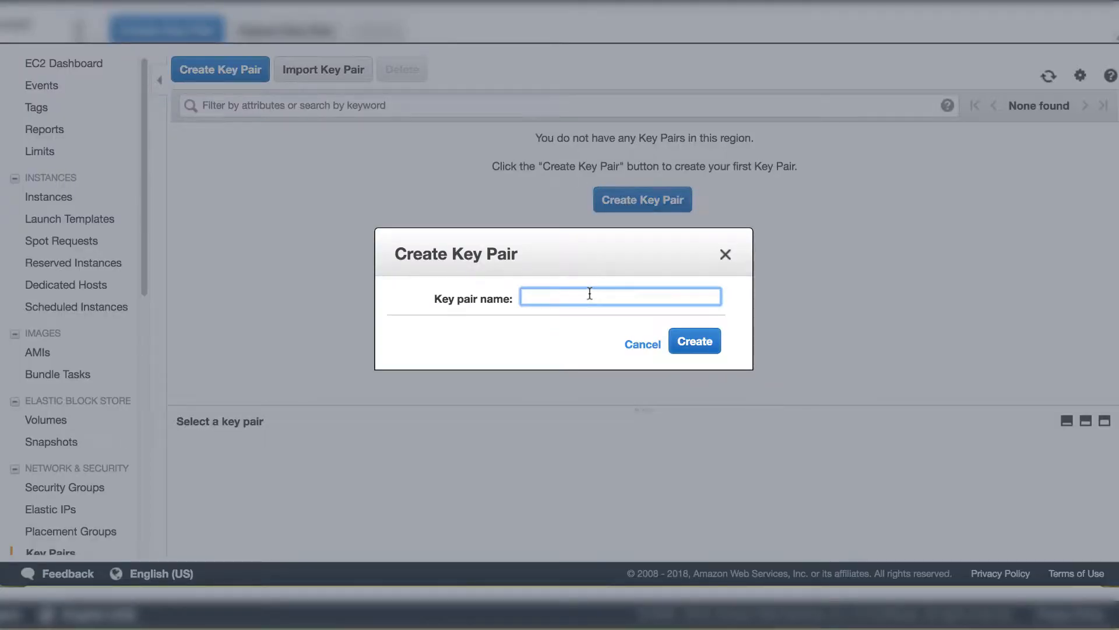
pyautogui.write('VPC')
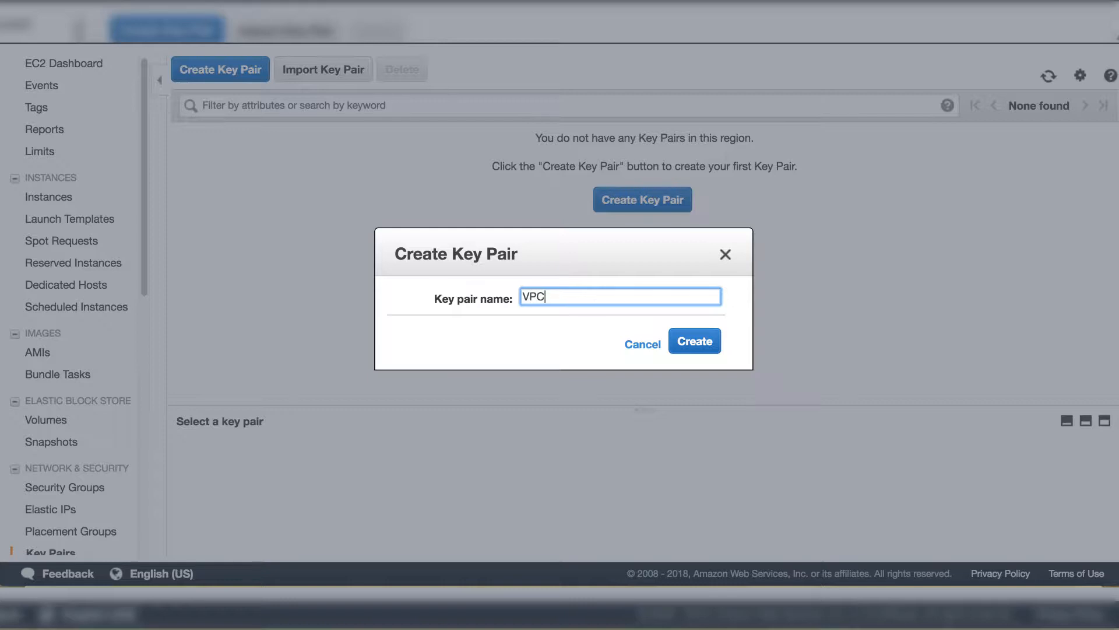
pyautogui.write('T')
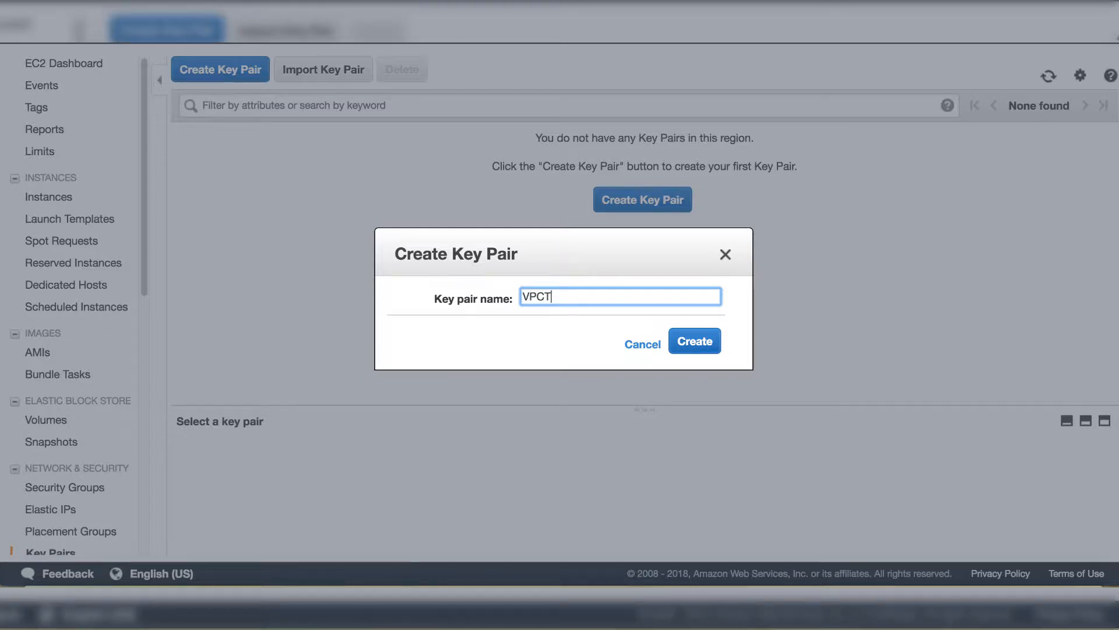
pyautogui.write('est')
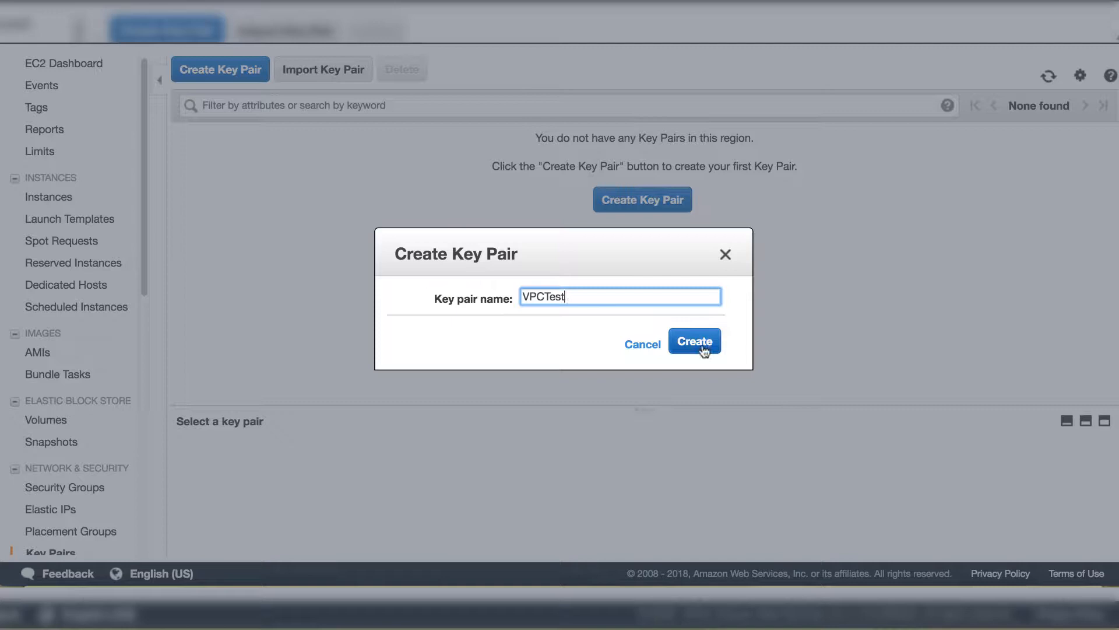
pyautogui.click(693, 340)
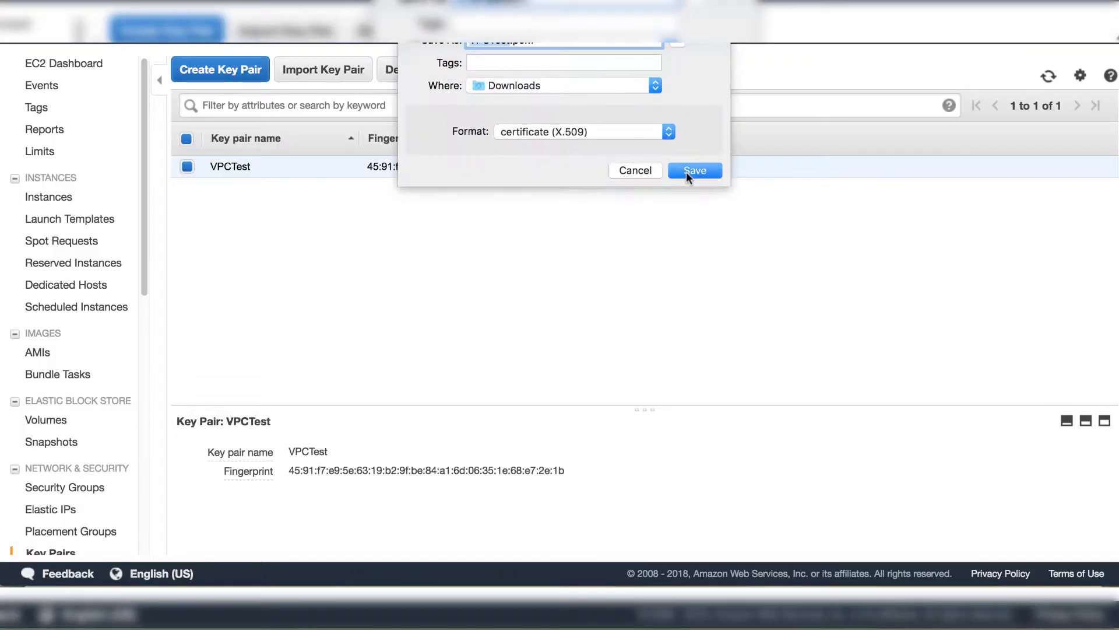
pyautogui.click(694, 170)
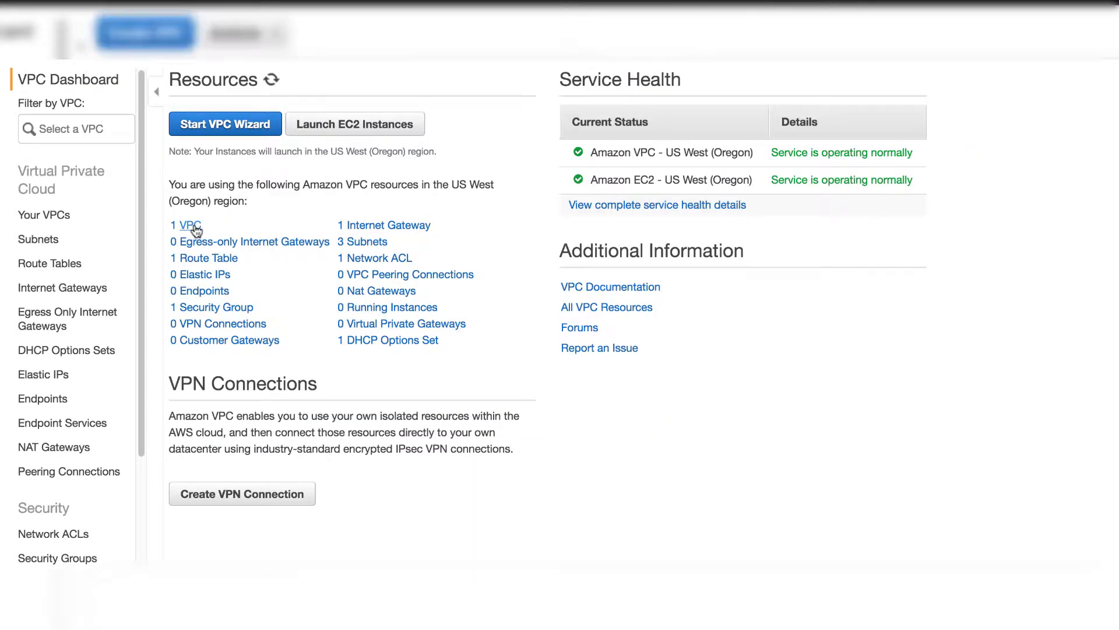
# List the existing VPCs, showing the single default VPC 172.31.0.0/16 as available
pyautogui.click(189, 225)
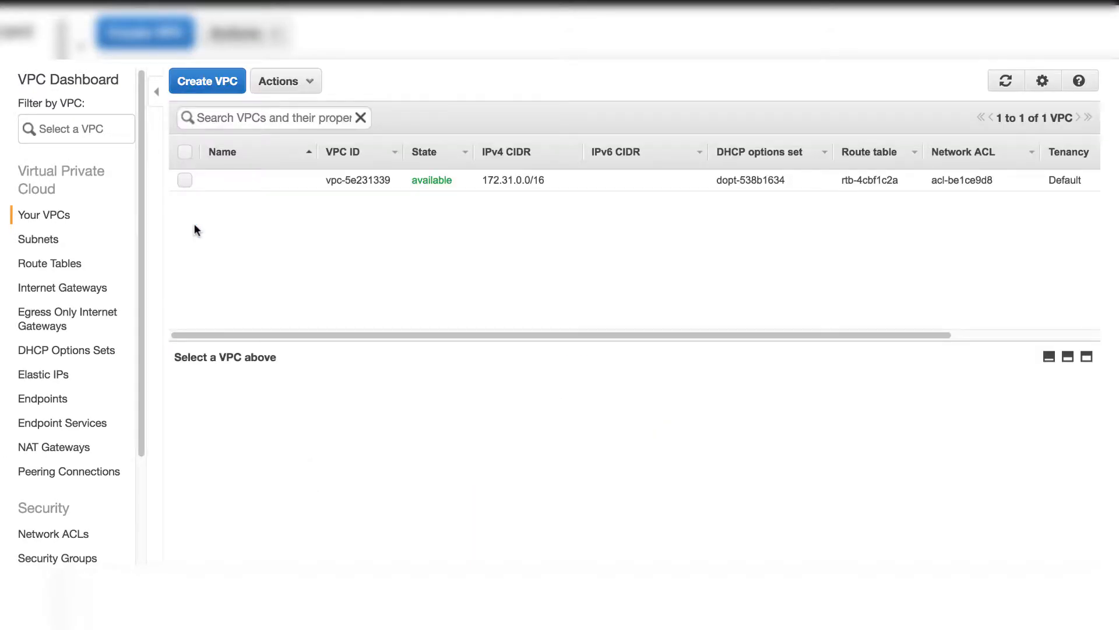
pyautogui.moveTo(1051, 229)
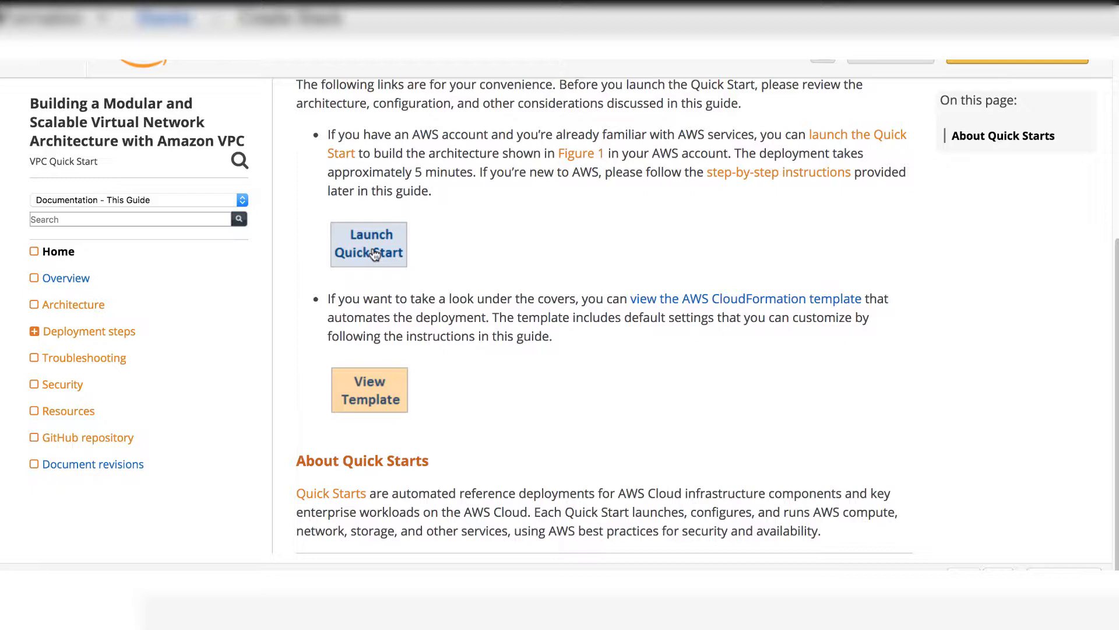
# Launch the VPC Quick Start template and choose availability zones us-west-2a and us-west-2b
pyautogui.click(369, 245)
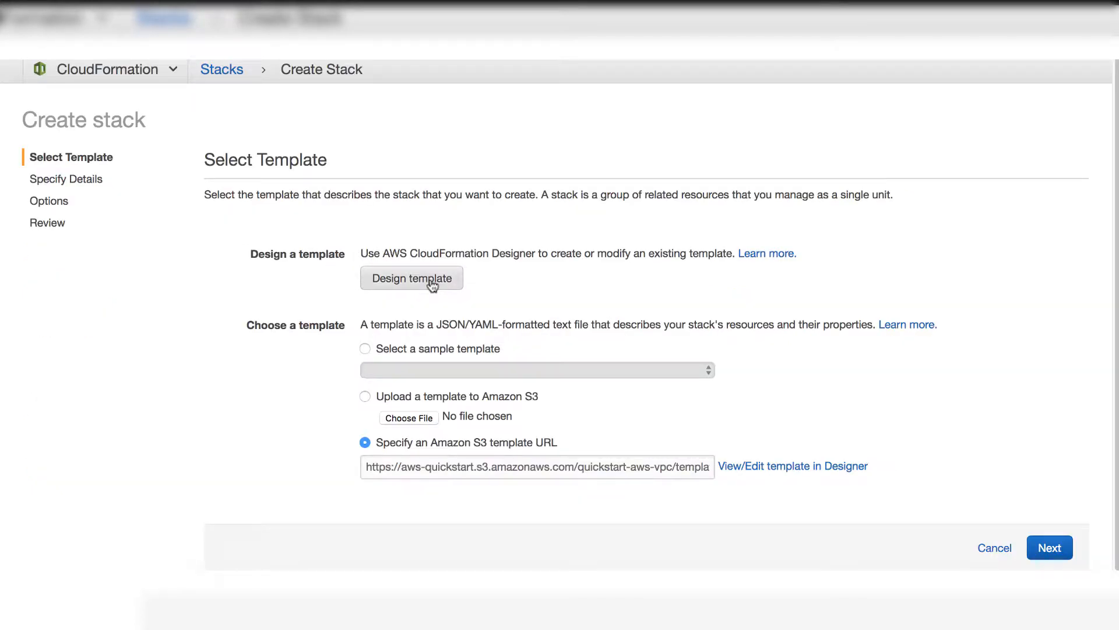
pyautogui.moveTo(797, 480)
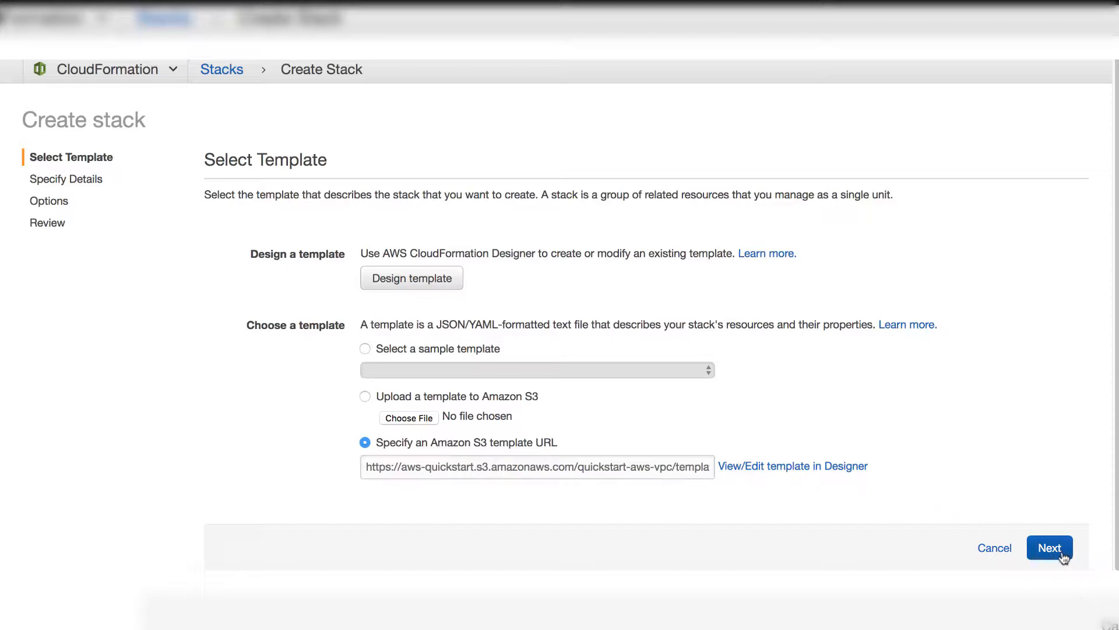
pyautogui.click(1049, 547)
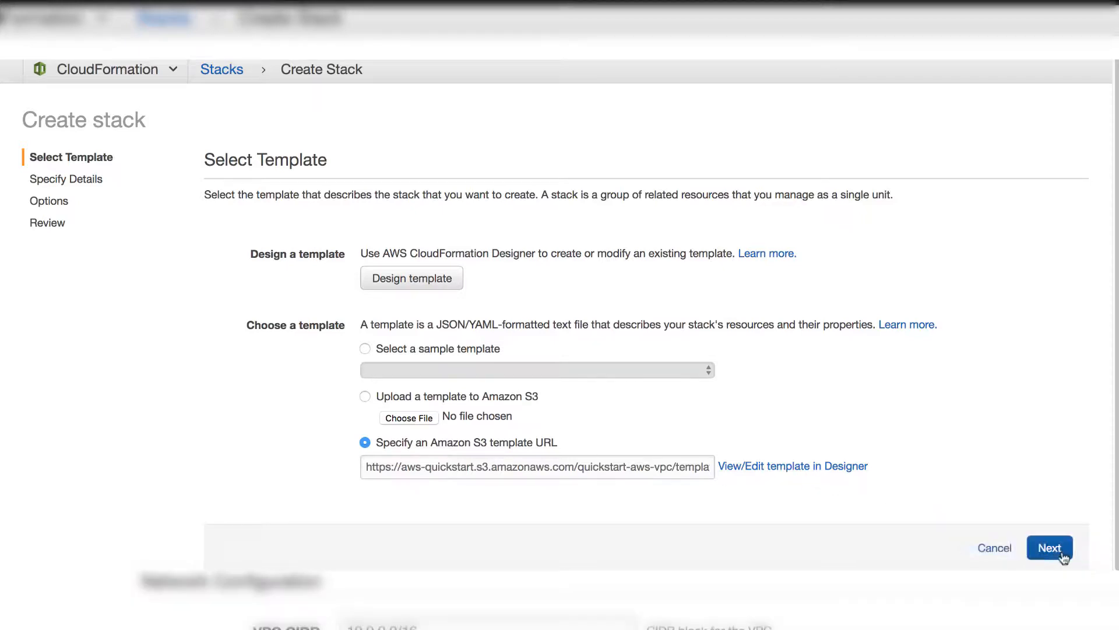
pyautogui.click(1050, 547)
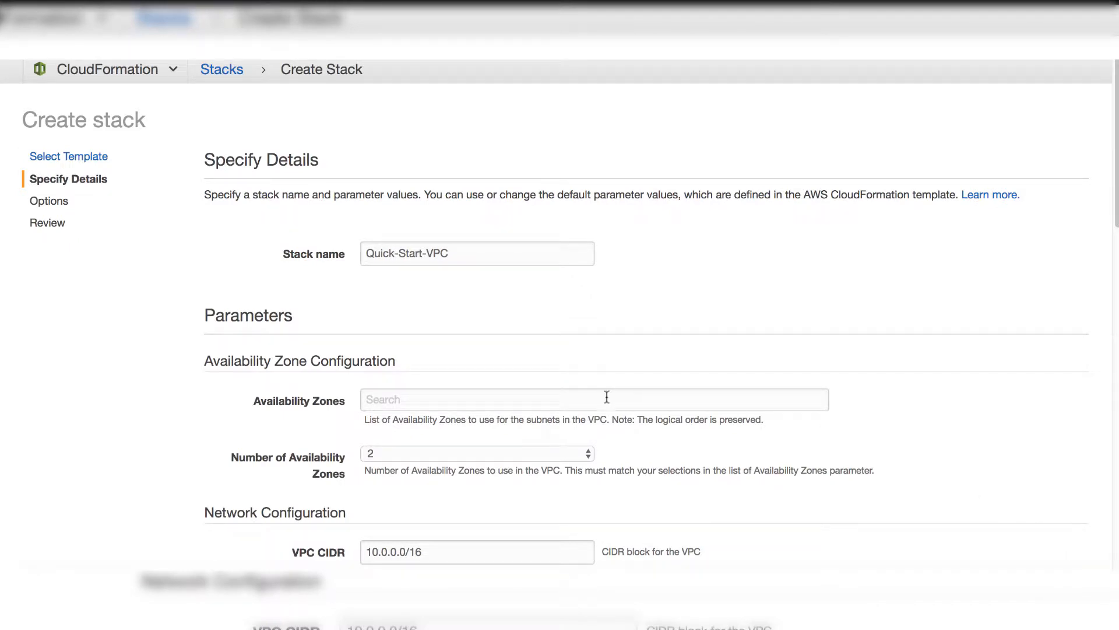
pyautogui.click(592, 398)
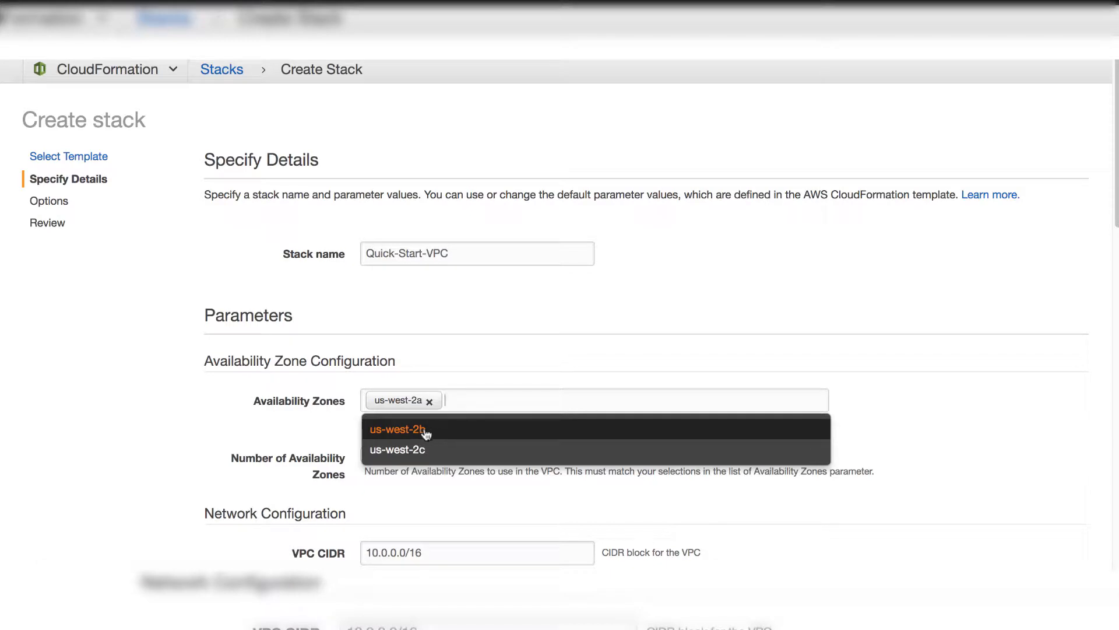
pyautogui.click(399, 429)
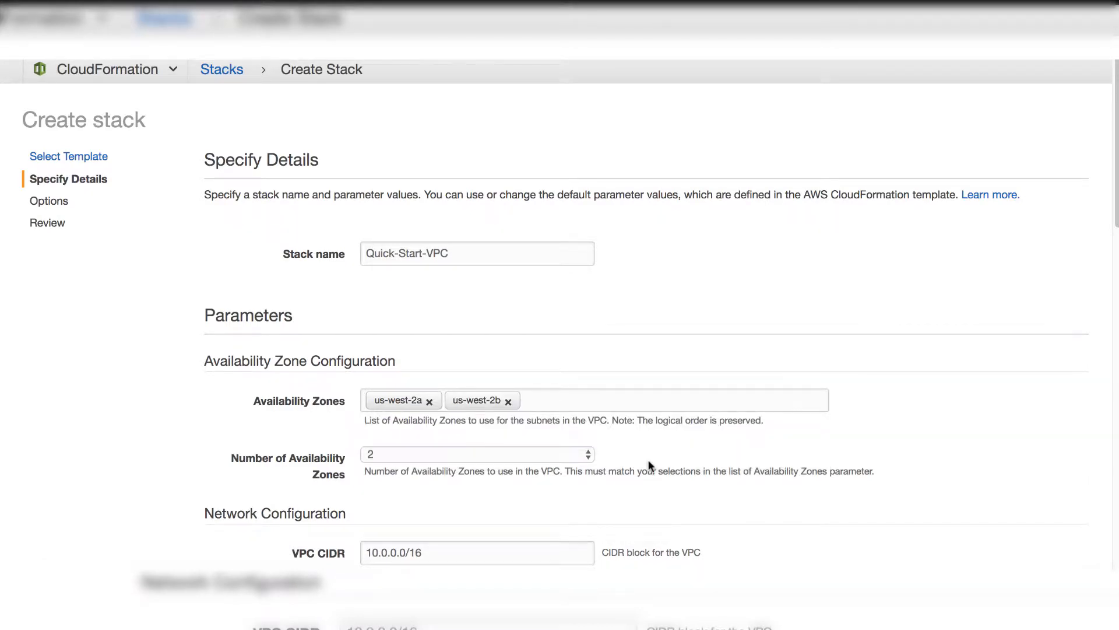
pyautogui.moveTo(1068, 198)
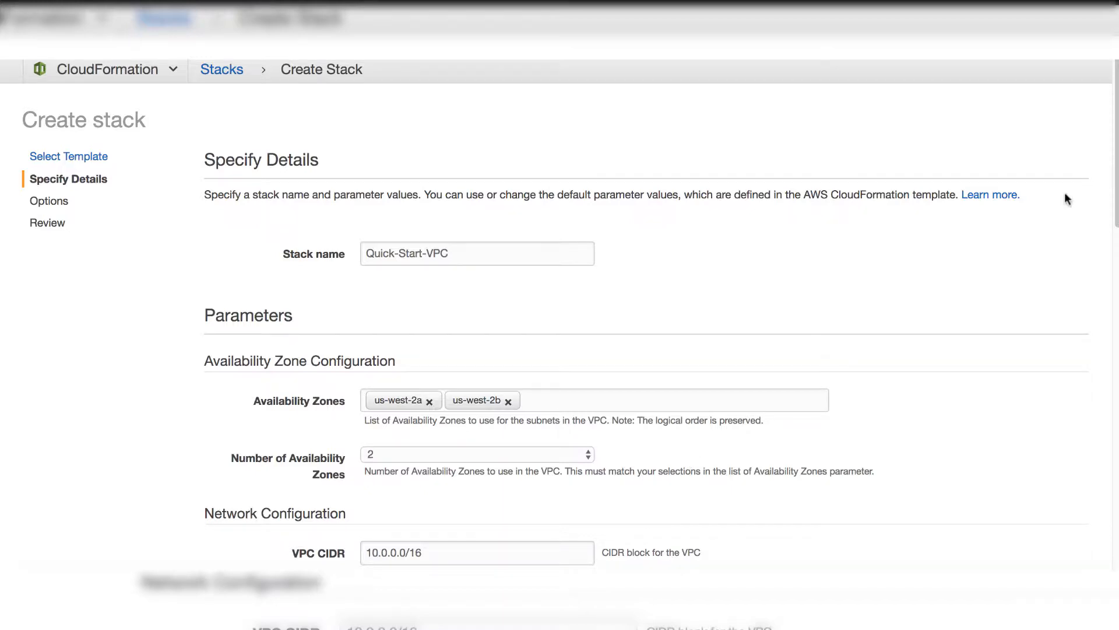
# Set the stack's key pair name to VPCTest
pyautogui.scroll(-3)
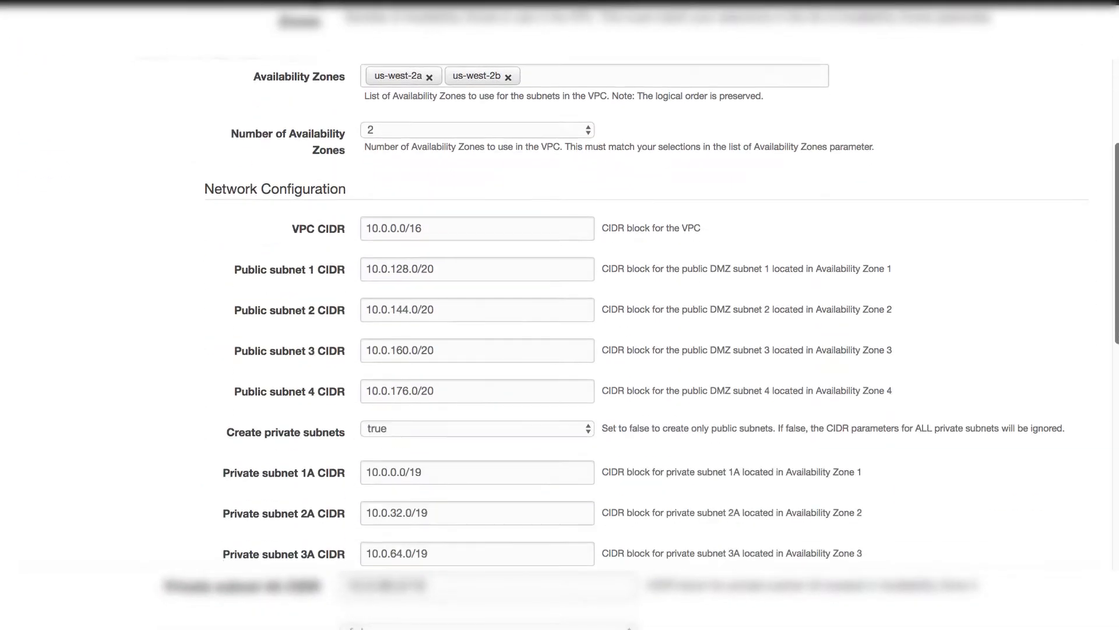
pyautogui.scroll(-3)
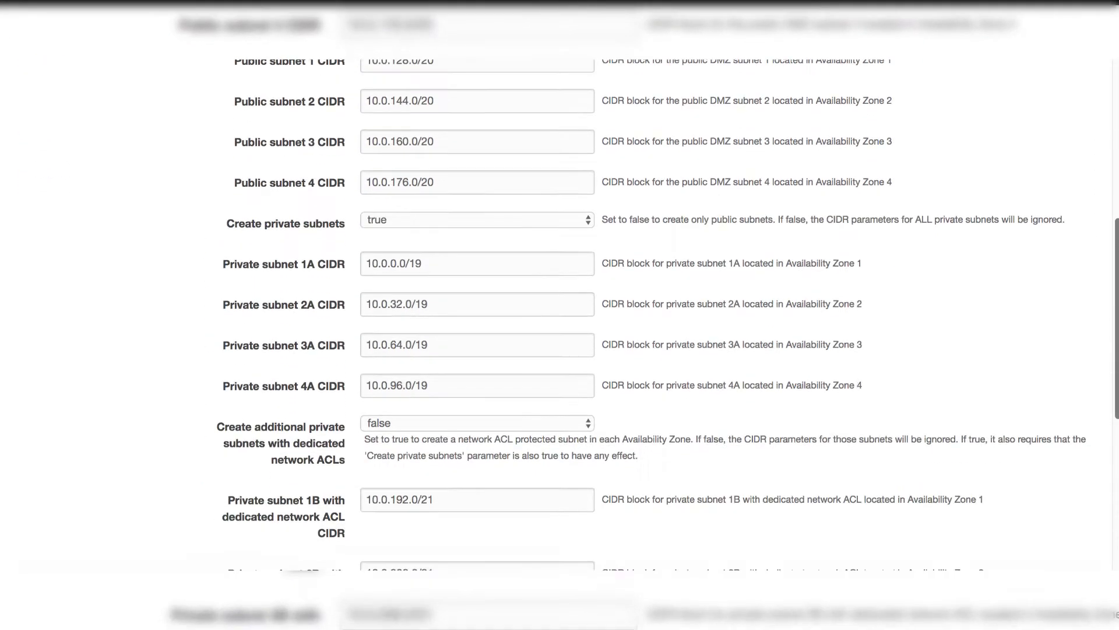
pyautogui.scroll(-3)
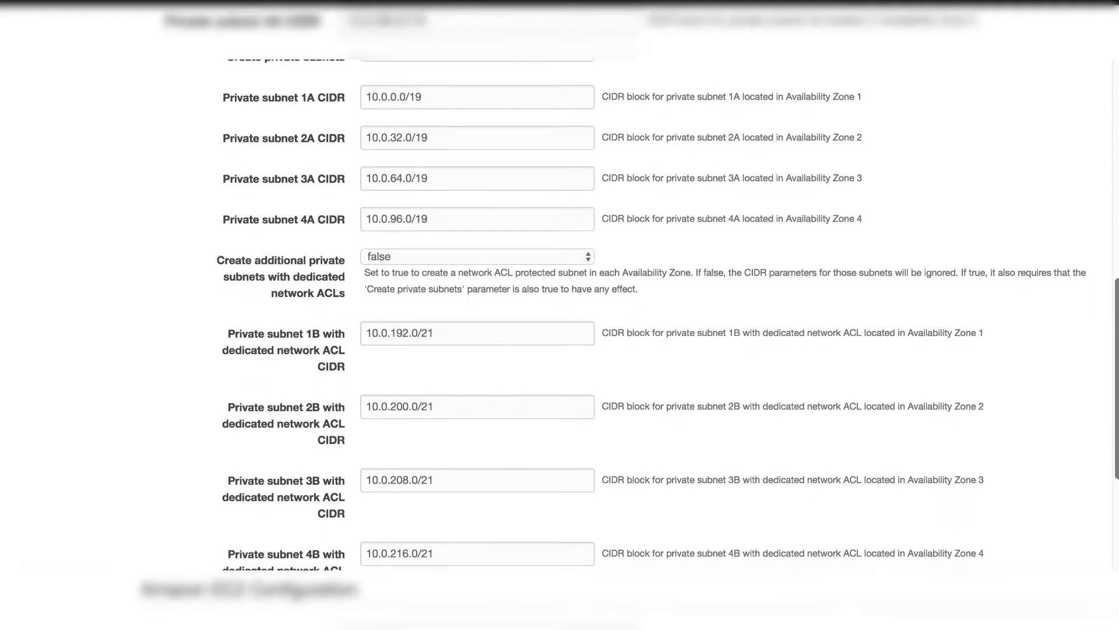
pyautogui.scroll(-3)
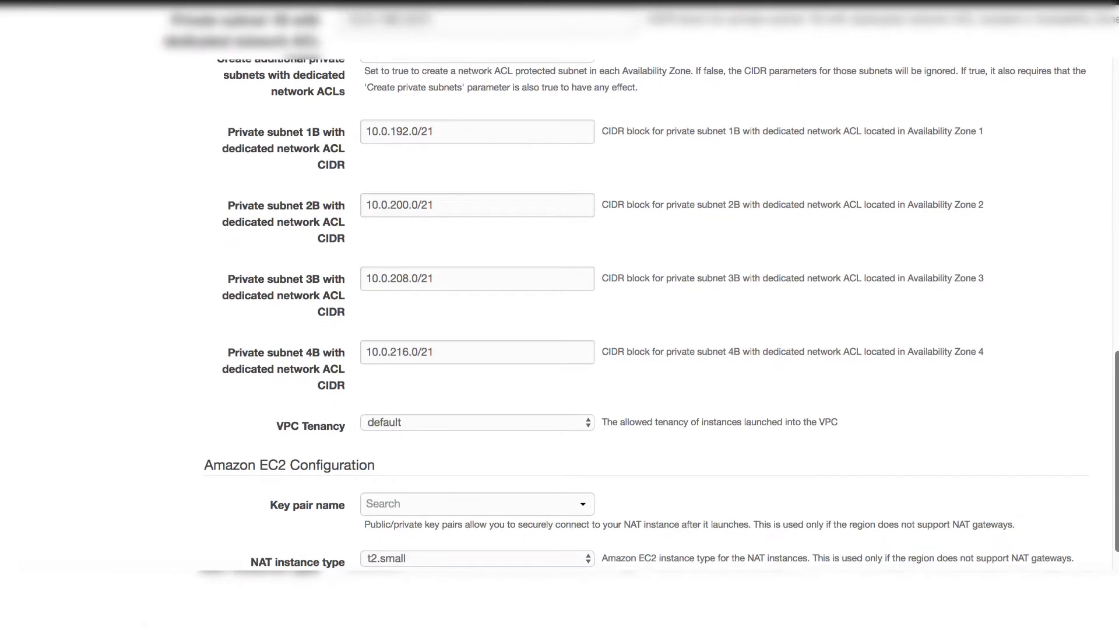
pyautogui.scroll(-3)
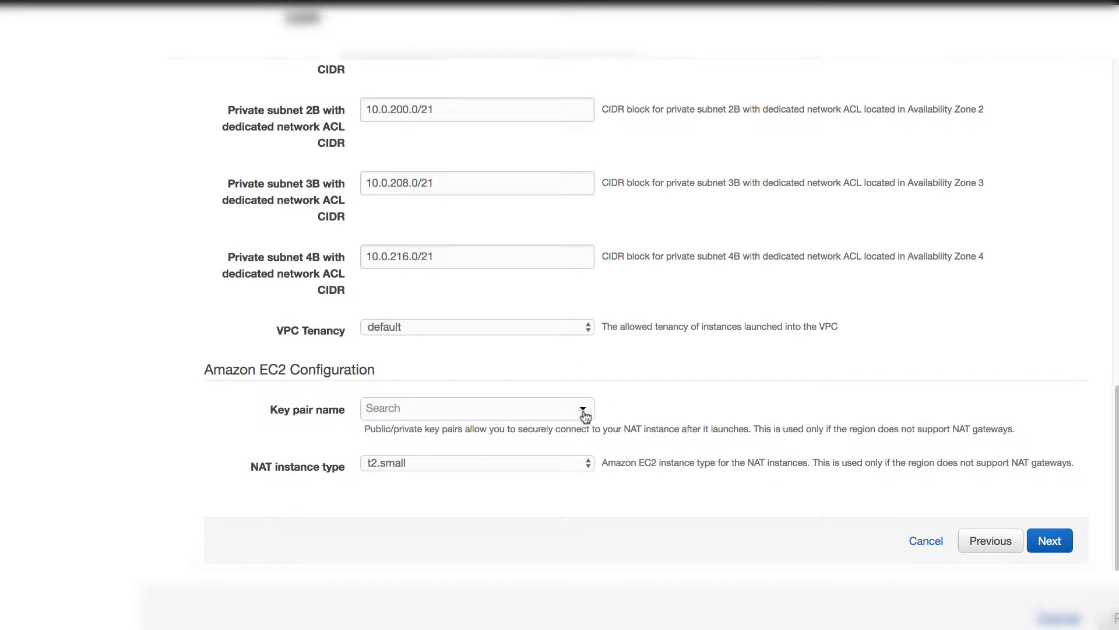
pyautogui.click(477, 407)
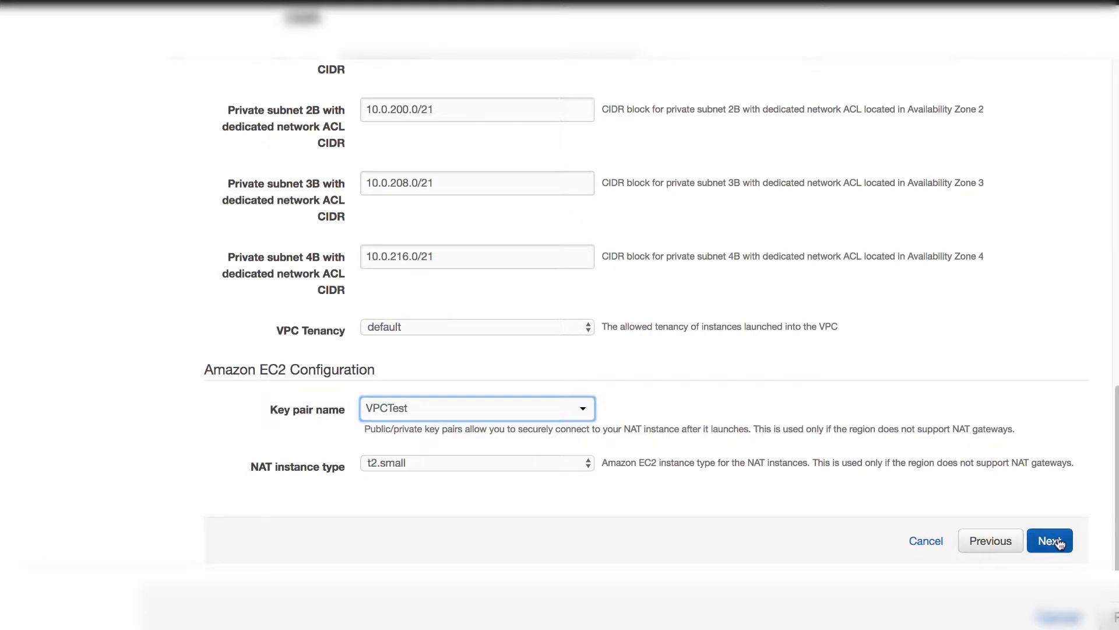
# Keep the default stack options and submit creation of the Quick-Start-VPC stack
pyautogui.click(1050, 540)
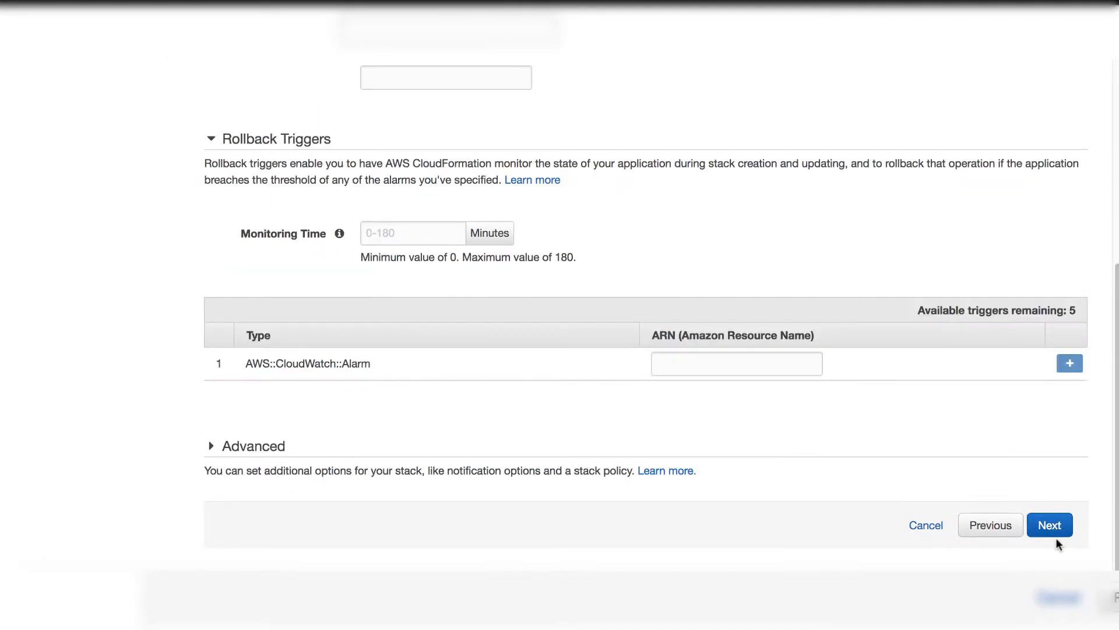
pyautogui.moveTo(1001, 323)
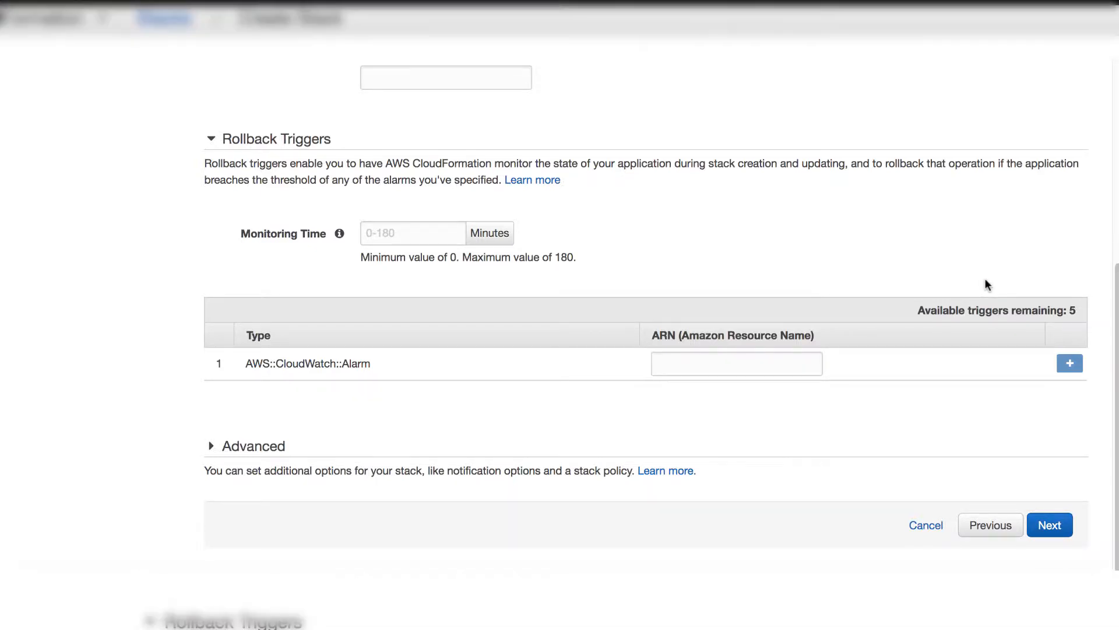
pyautogui.scroll(3)
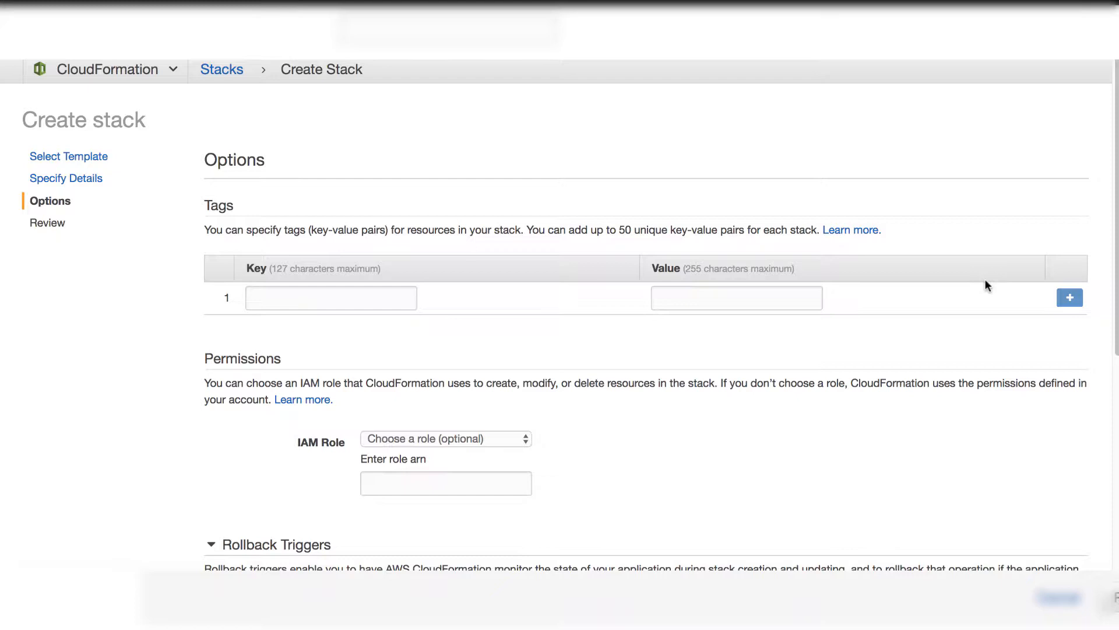
pyautogui.scroll(-3)
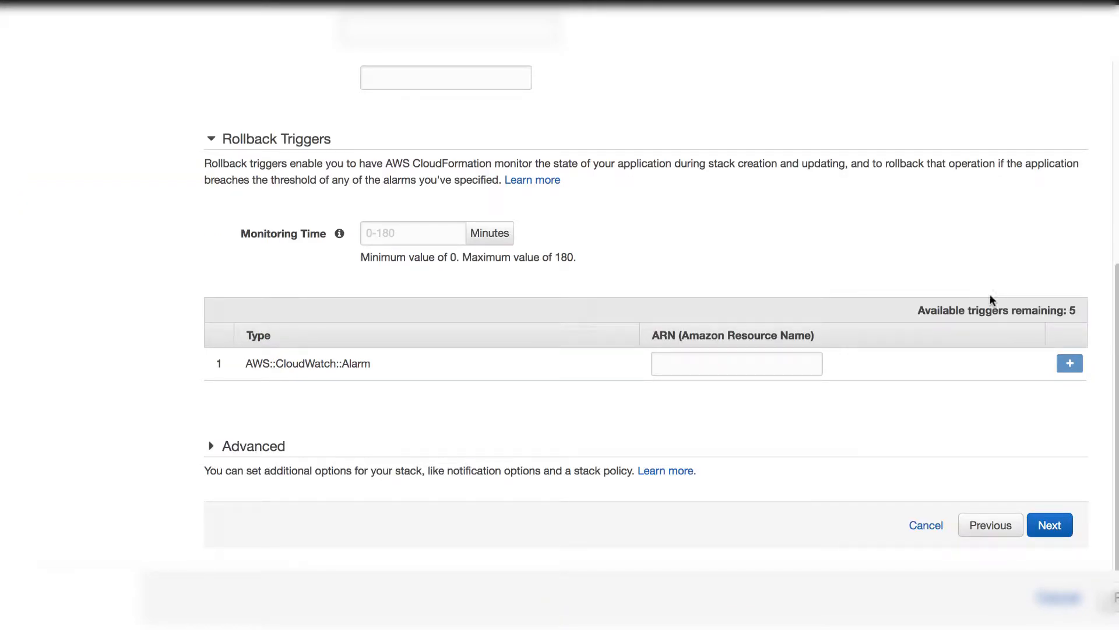
pyautogui.moveTo(1079, 540)
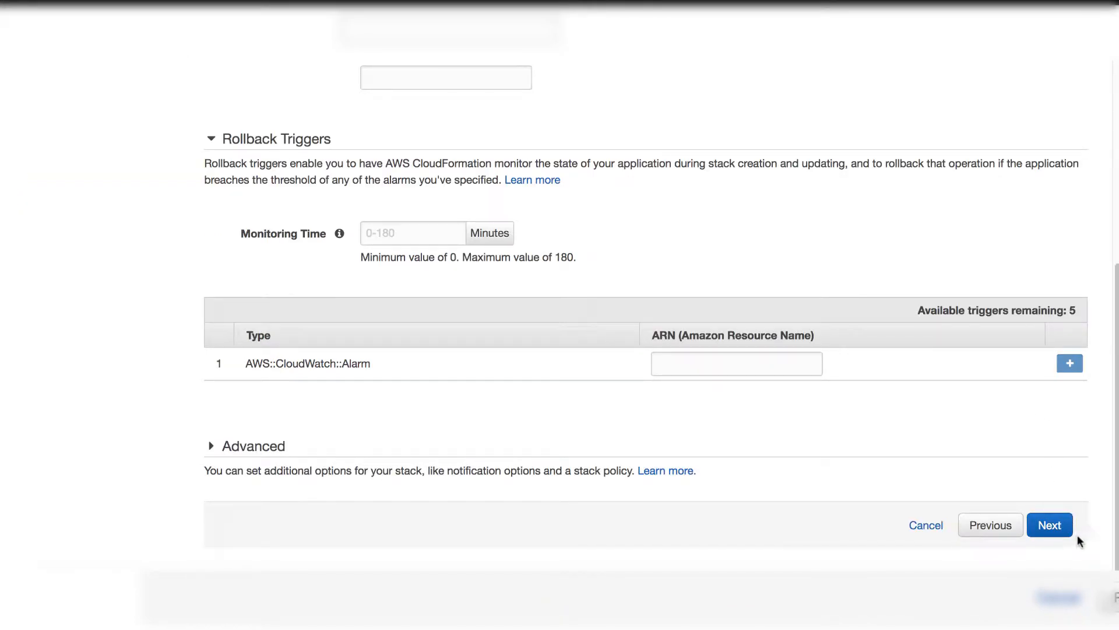
pyautogui.click(1049, 524)
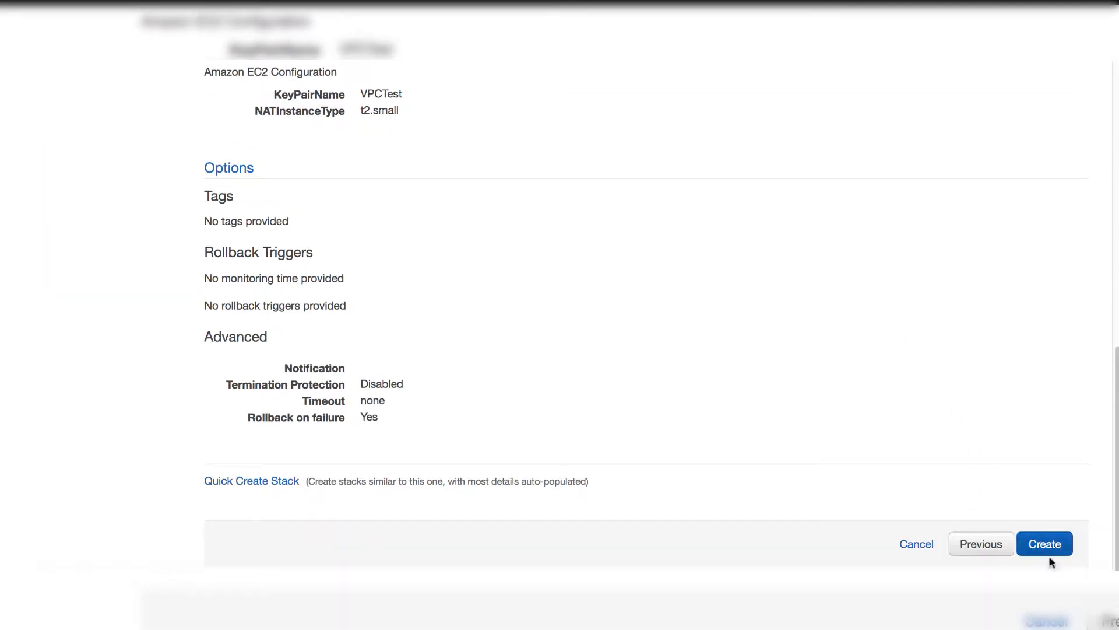
pyautogui.click(1043, 543)
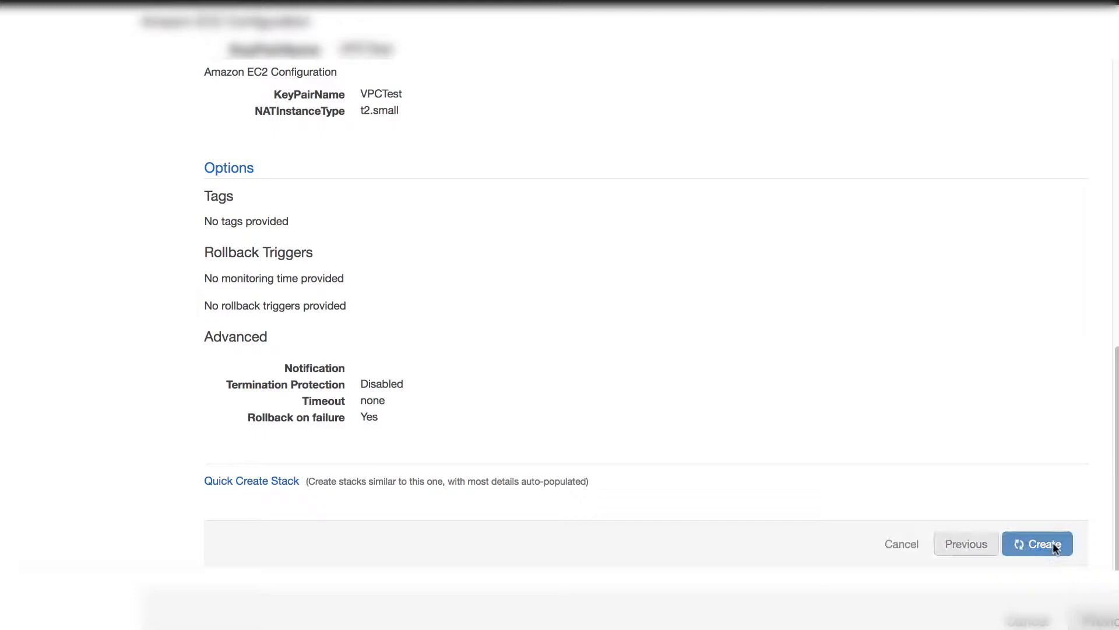
pyautogui.click(1037, 543)
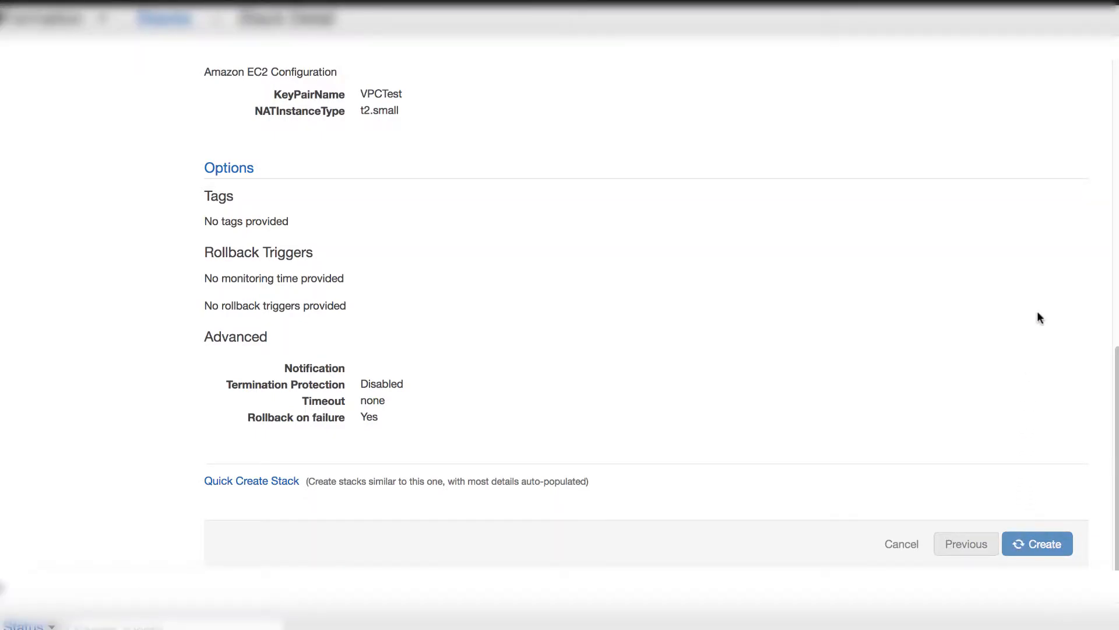
# Find VPC through the services search and show Quick-Start-VPC (10.0.0.0/16) details
pyautogui.click(1037, 544)
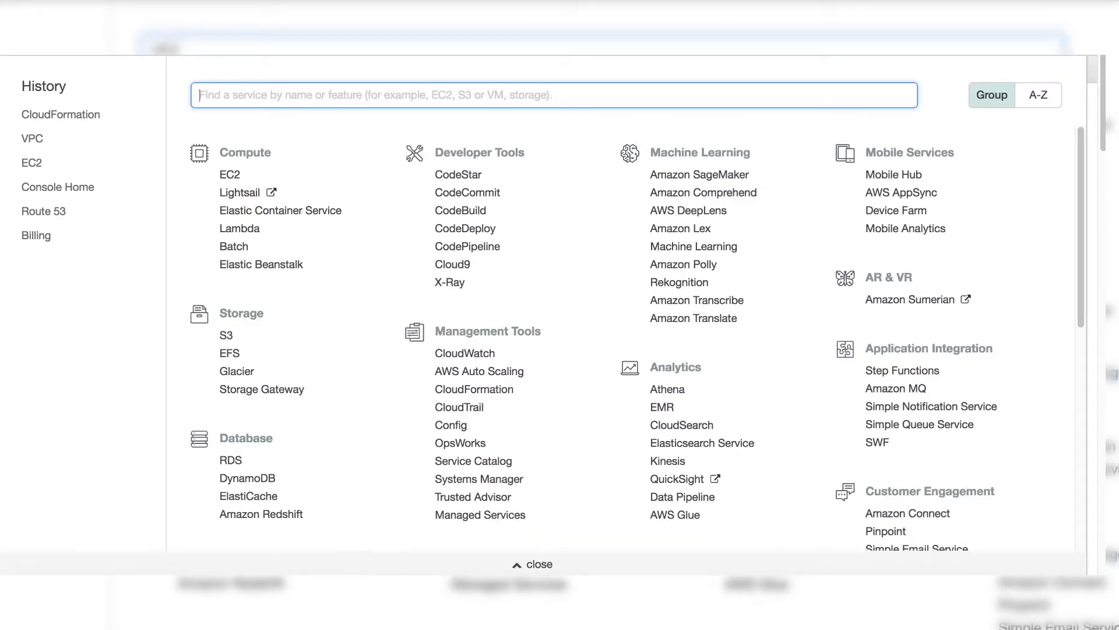
pyautogui.write('VPC')
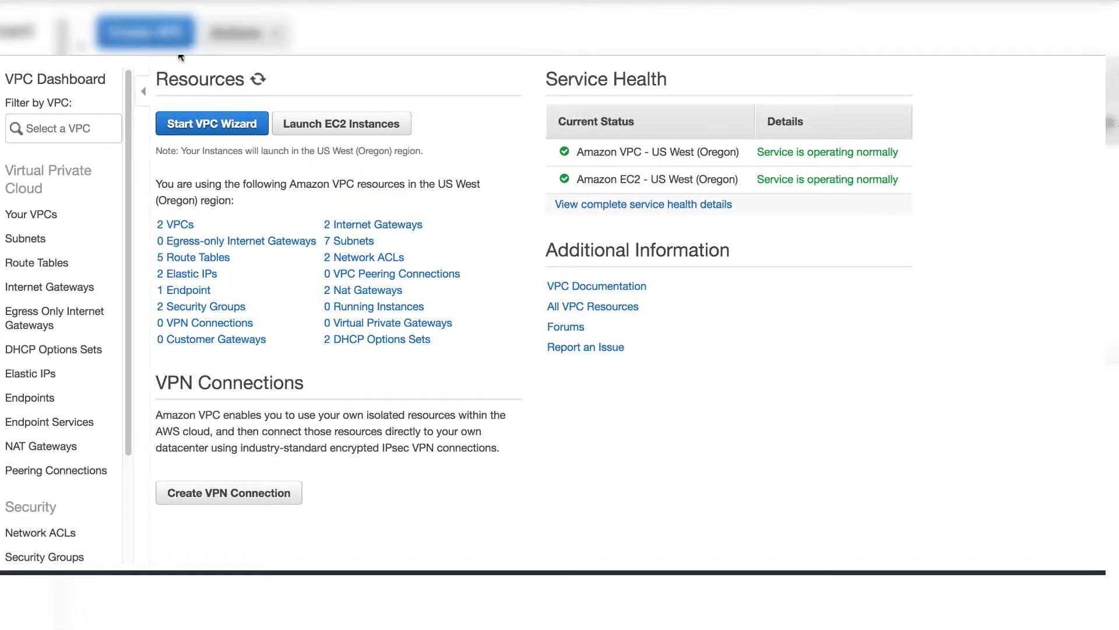
pyautogui.click(31, 214)
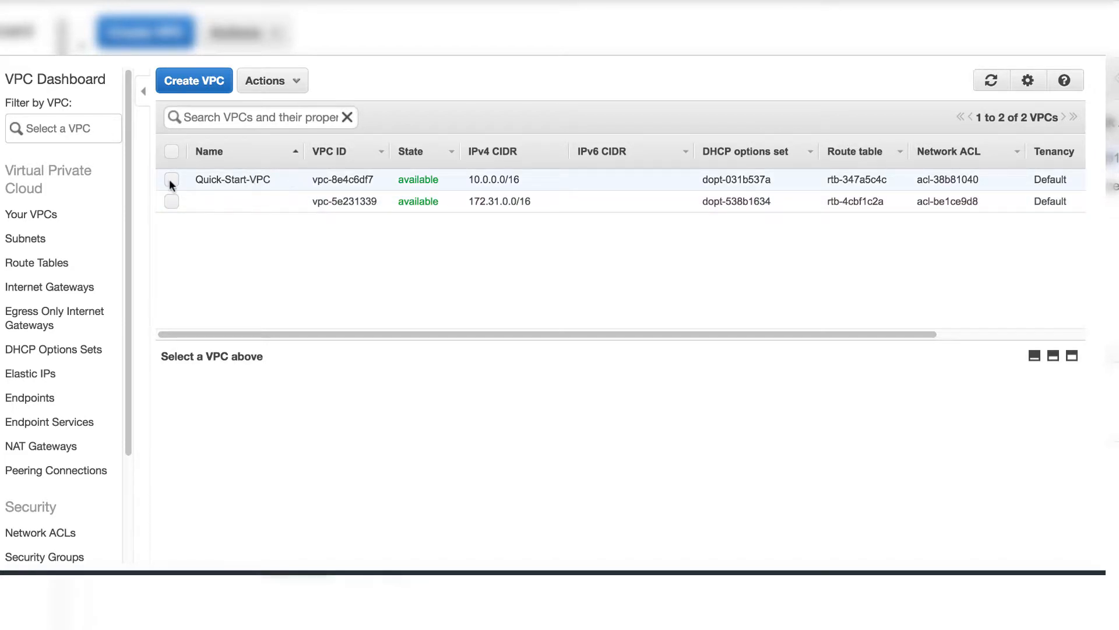
pyautogui.click(171, 179)
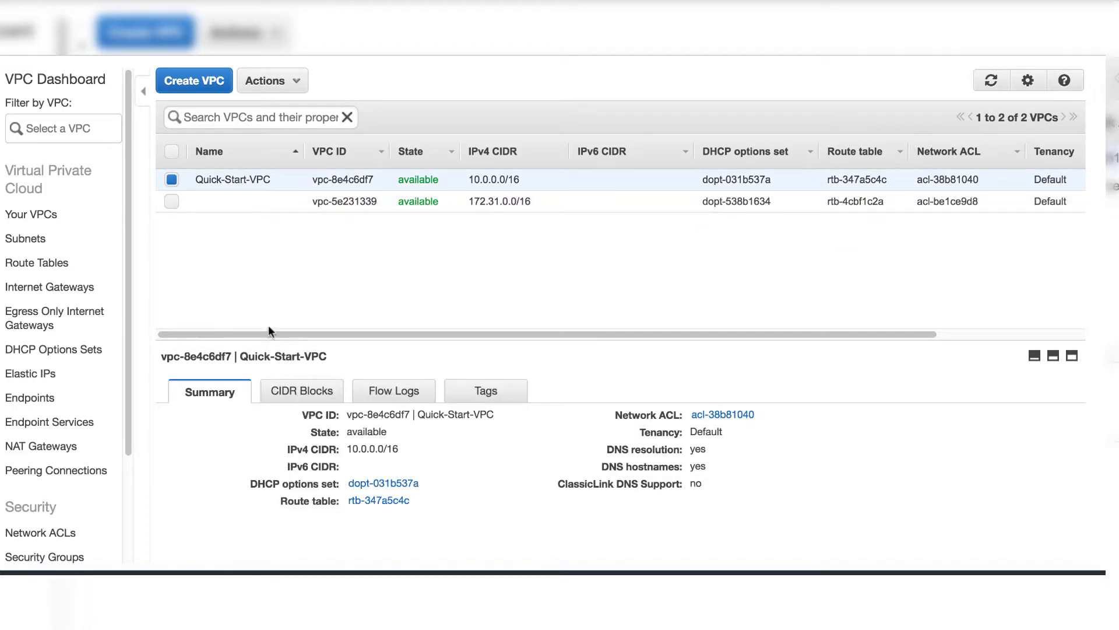
pyautogui.click(69, 78)
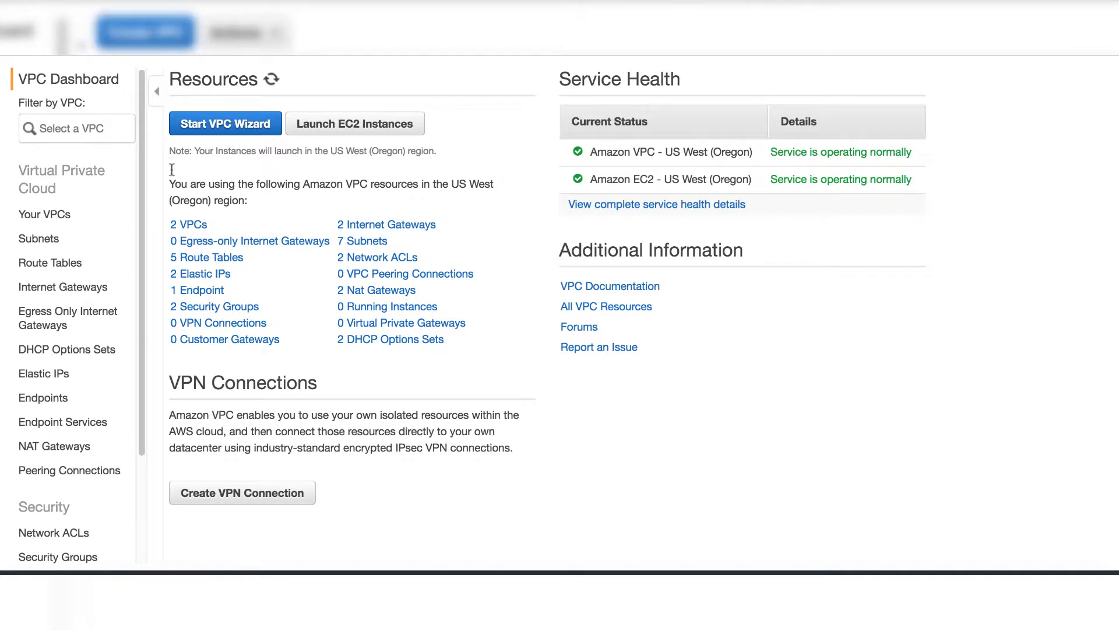
pyautogui.click(44, 214)
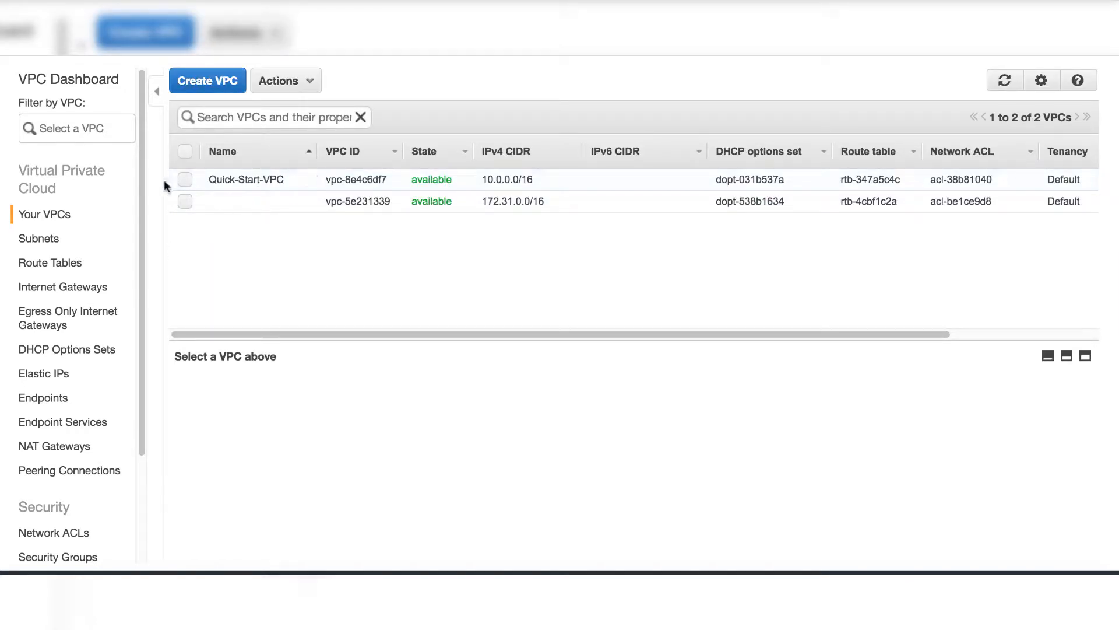
pyautogui.click(185, 179)
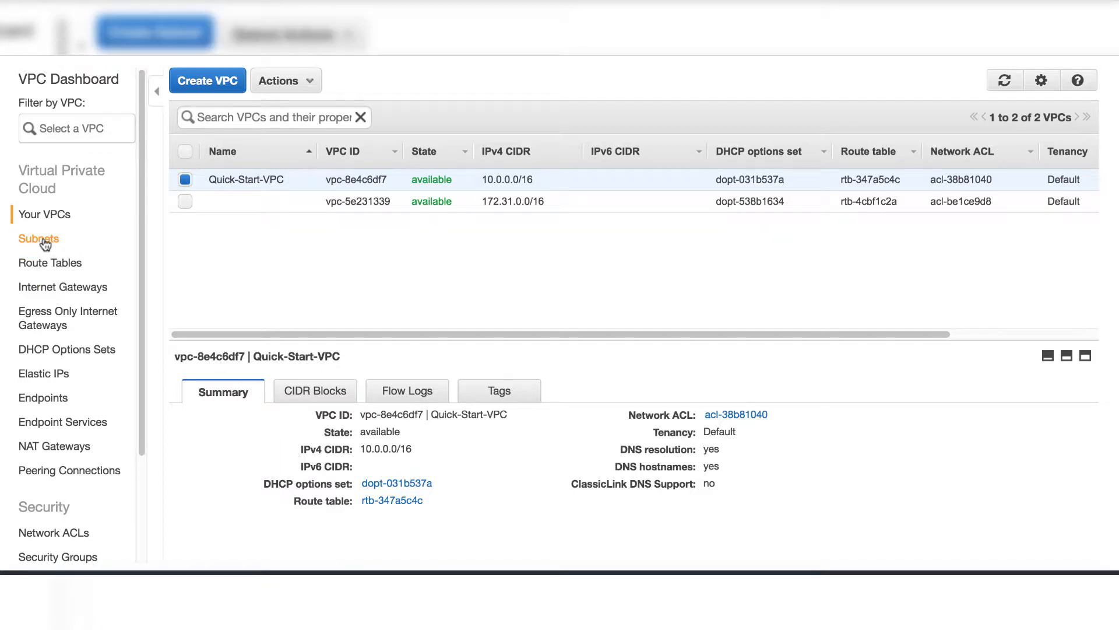
# List the subnets sorted by VPC in reversed order
pyautogui.click(38, 238)
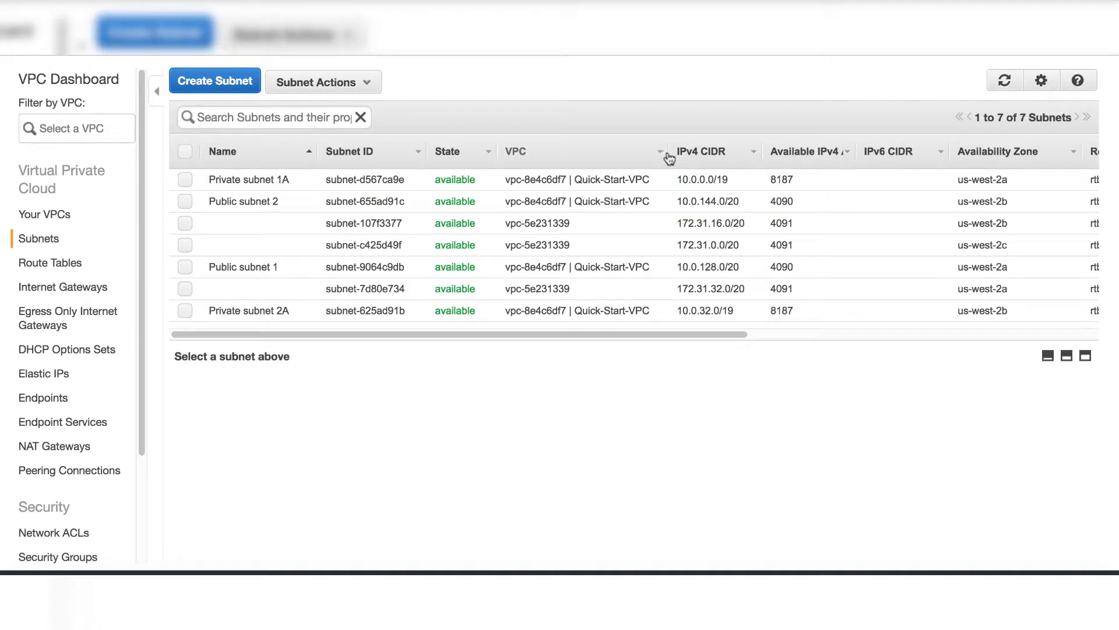
pyautogui.click(659, 151)
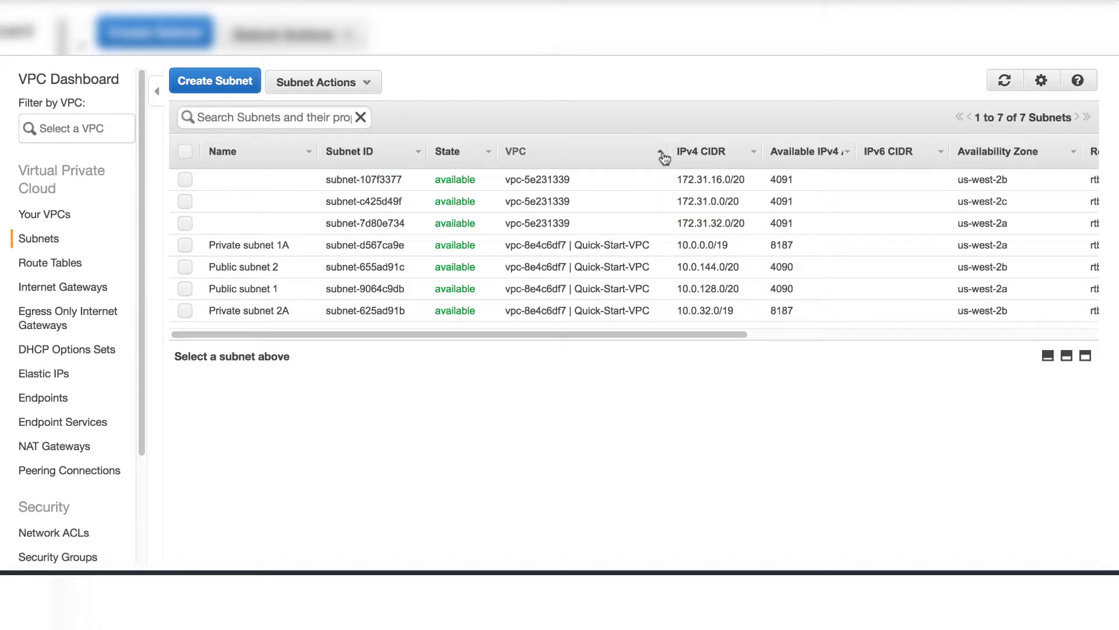
pyautogui.click(661, 155)
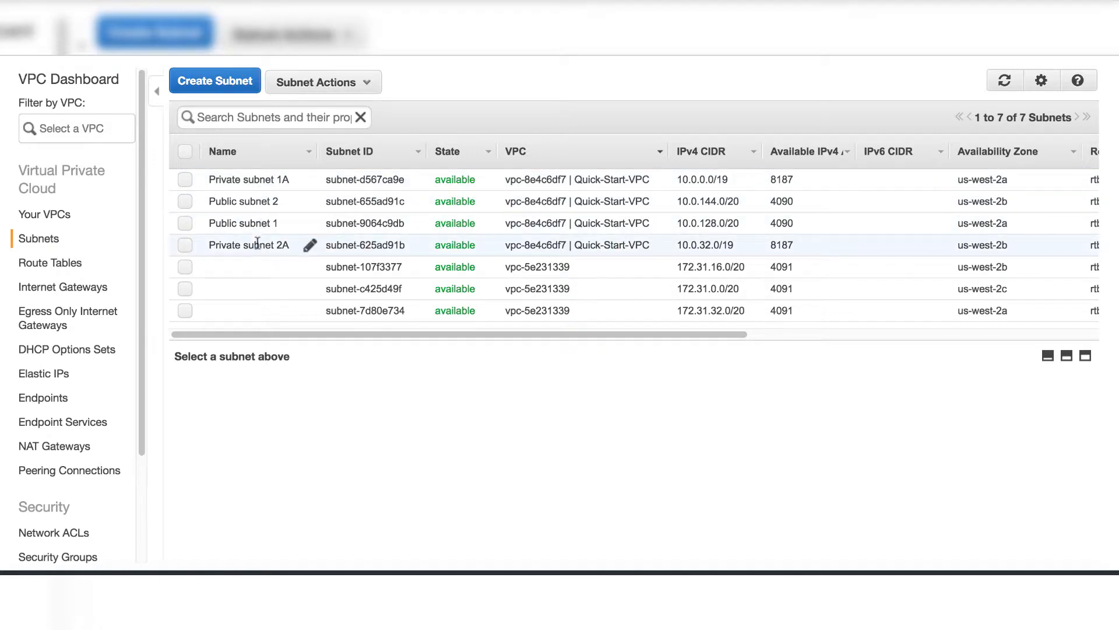
# Review Public subnet 1's details, route table and network ACL rules
pyautogui.click(185, 223)
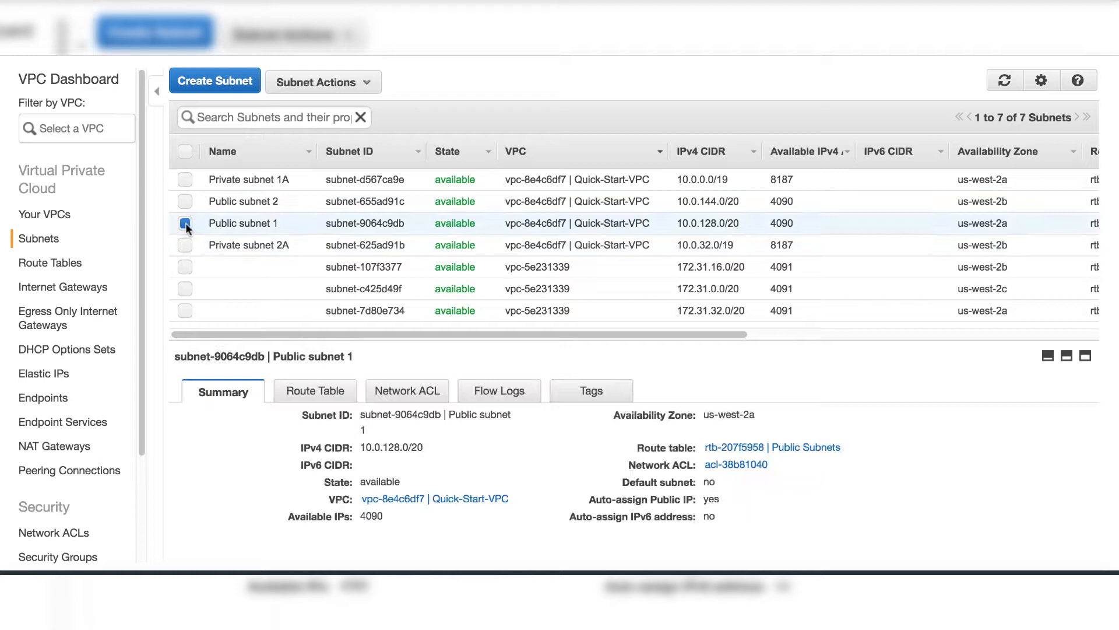
pyautogui.click(185, 223)
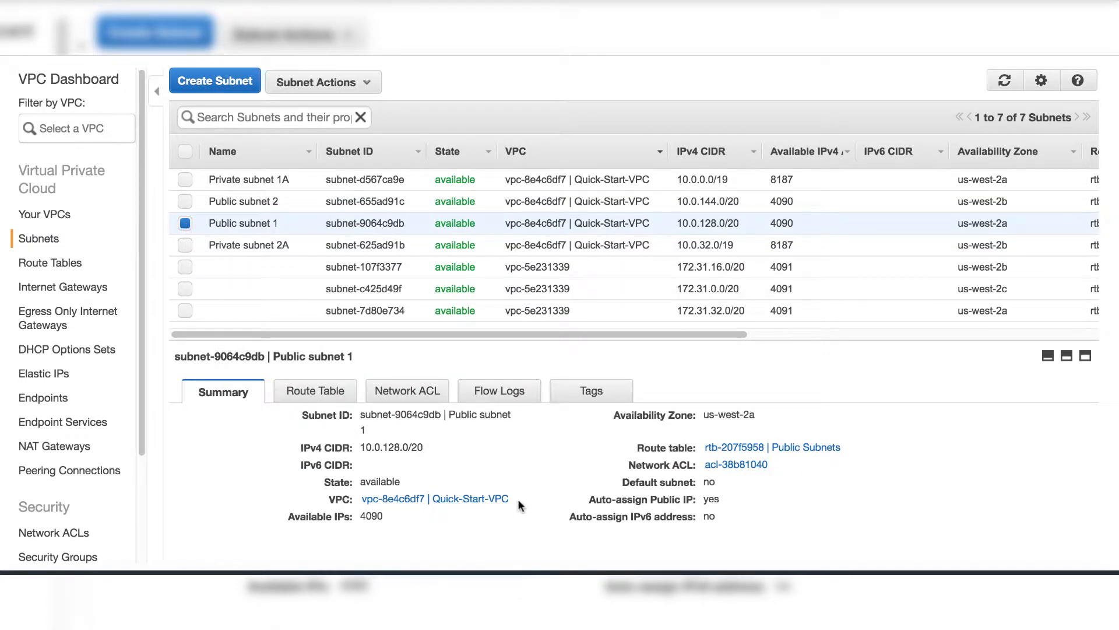
pyautogui.doubleClick(434, 498)
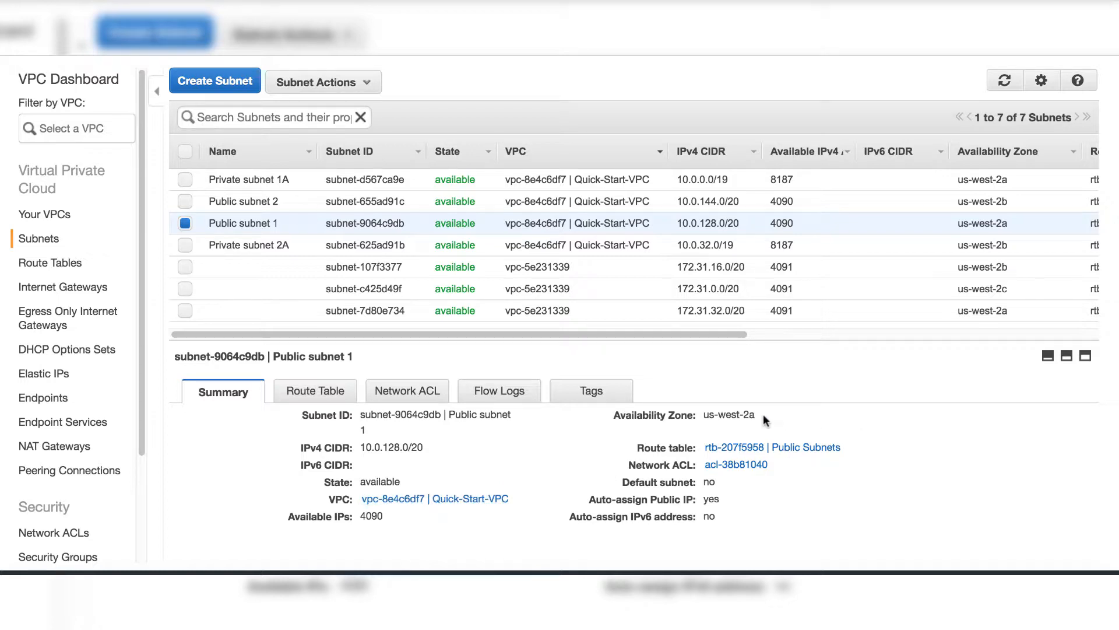
pyautogui.moveTo(909, 443)
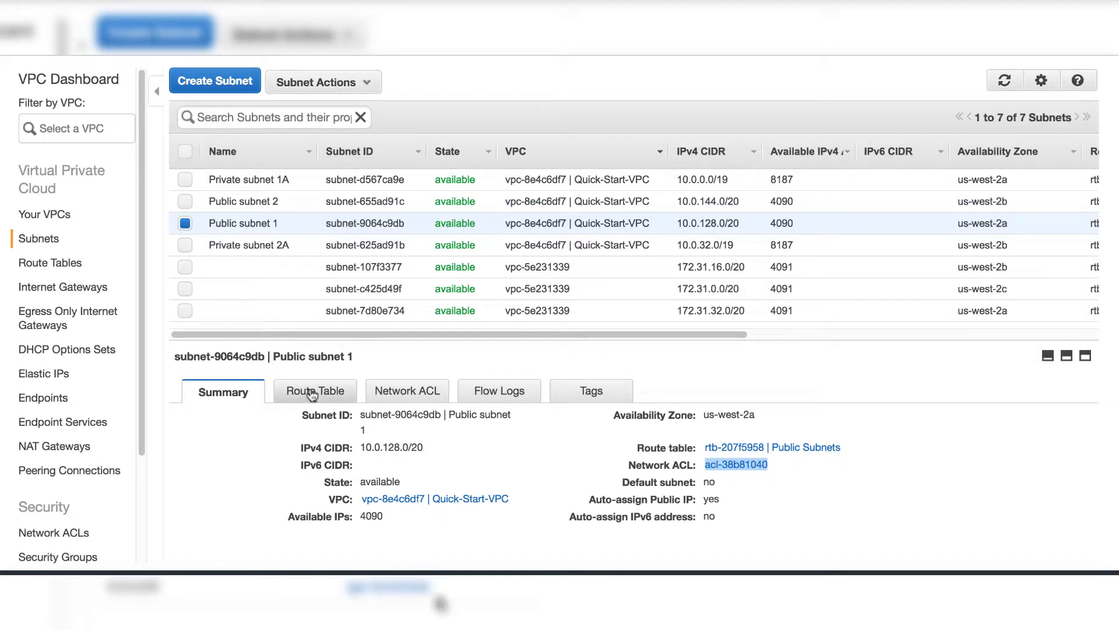
pyautogui.click(315, 391)
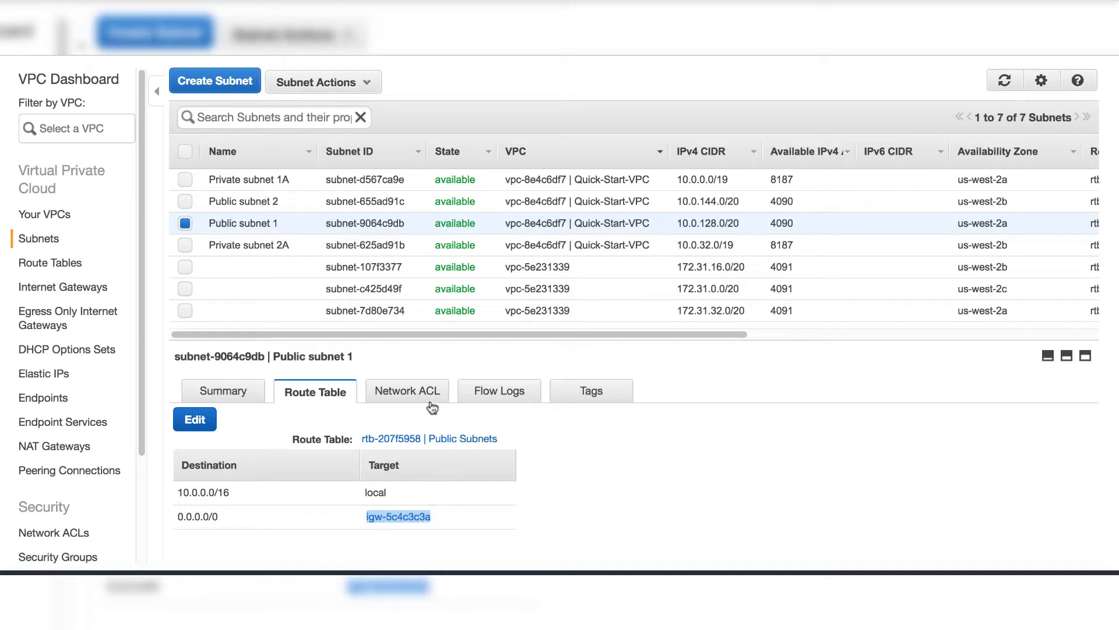
pyautogui.click(407, 391)
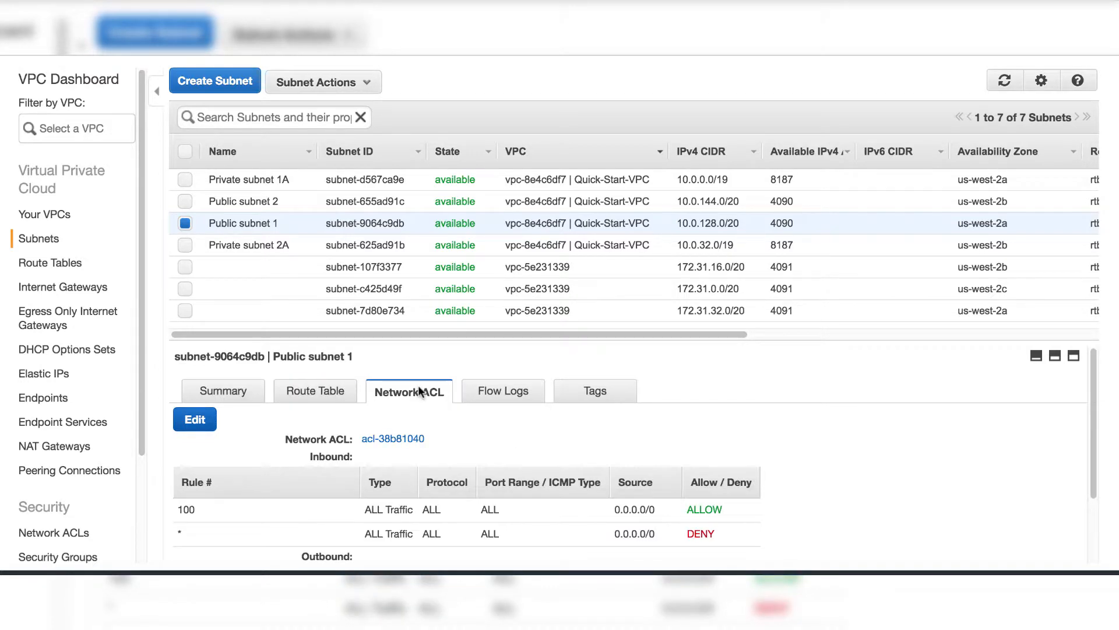
pyautogui.scroll(-3)
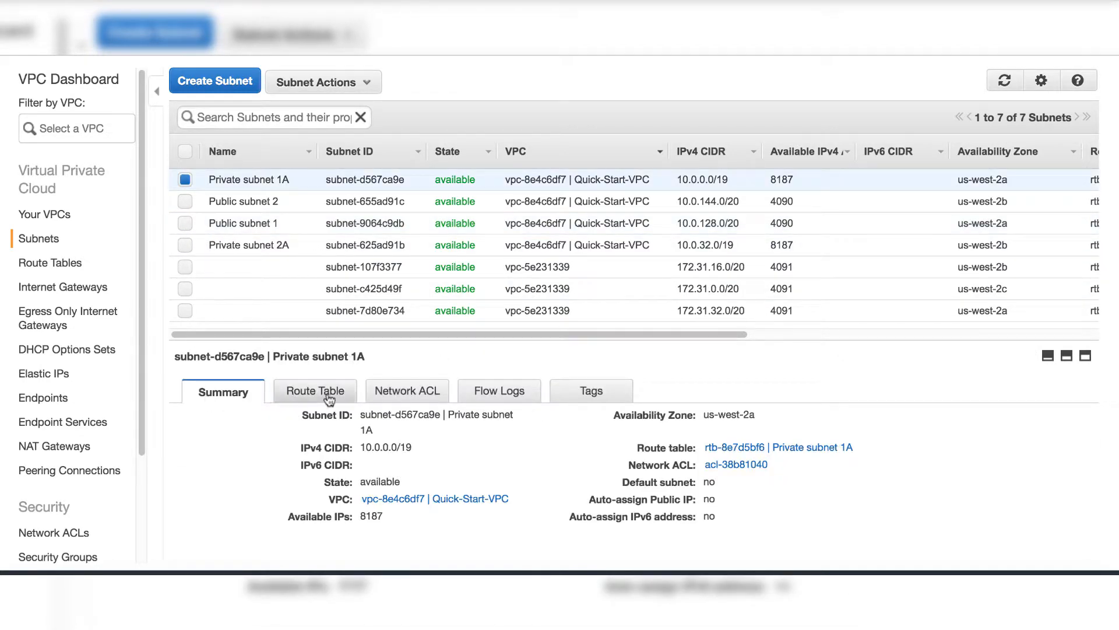
# Inspect Private subnet 1A's NAT gateway and S3 endpoint routes and network ACL rules
pyautogui.click(315, 390)
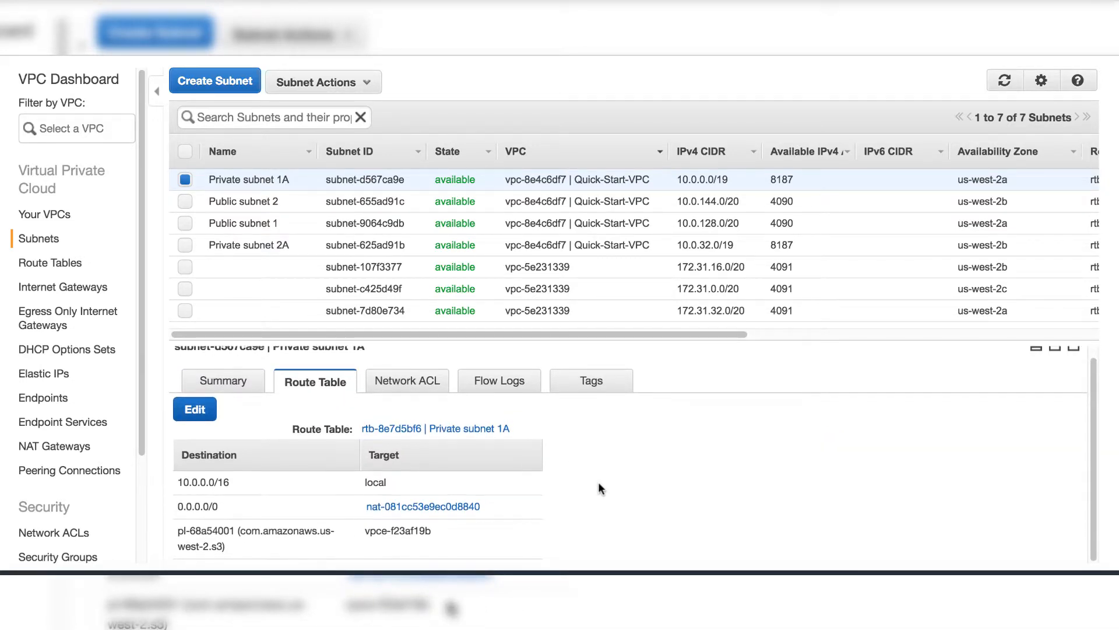
pyautogui.doubleClick(397, 530)
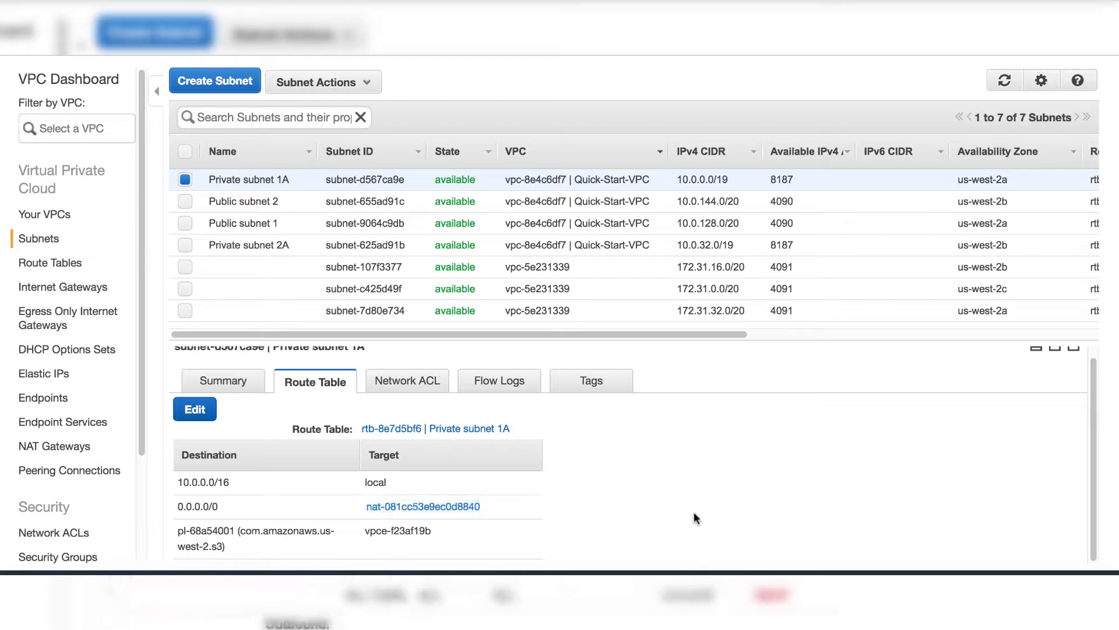
pyautogui.click(406, 380)
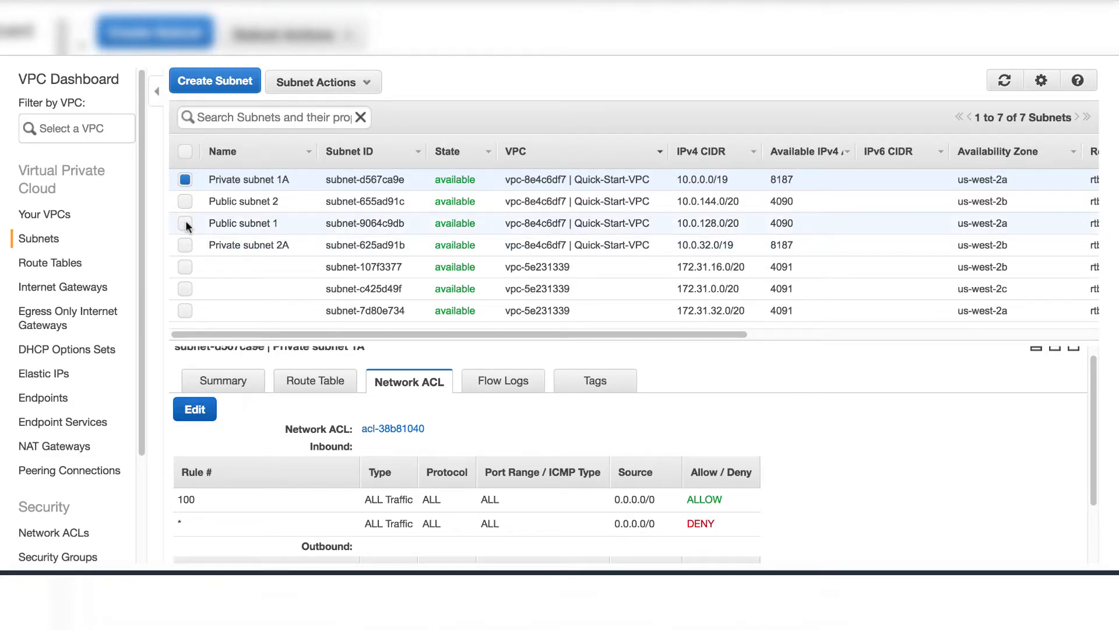
pyautogui.click(50, 262)
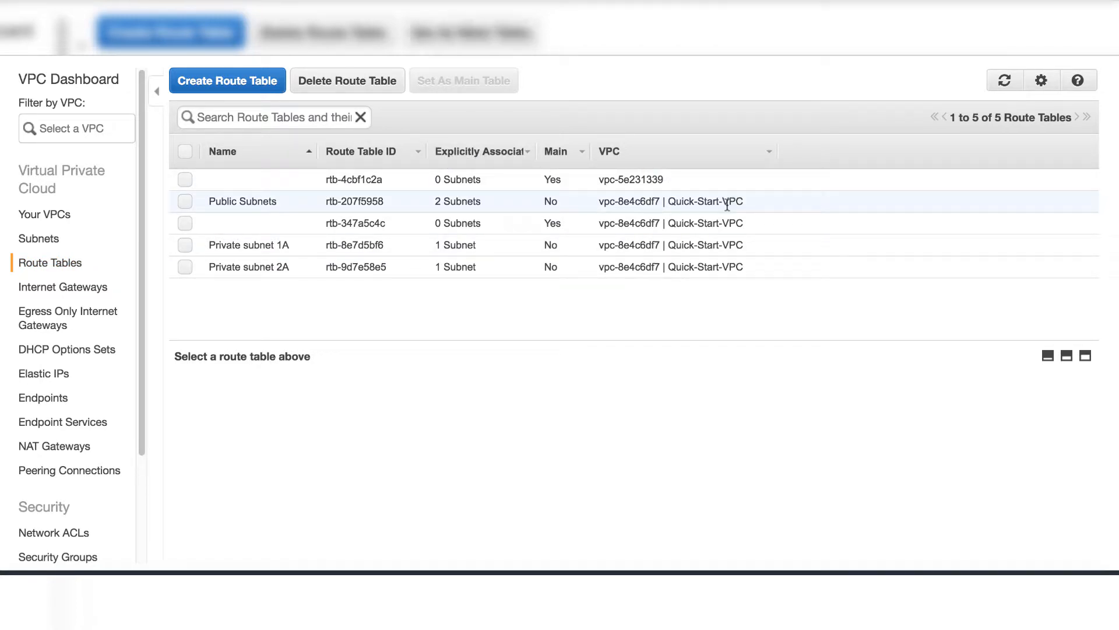
# Review the Public Subnets route table's summary, internet gateway route and two subnet associations
pyautogui.click(185, 200)
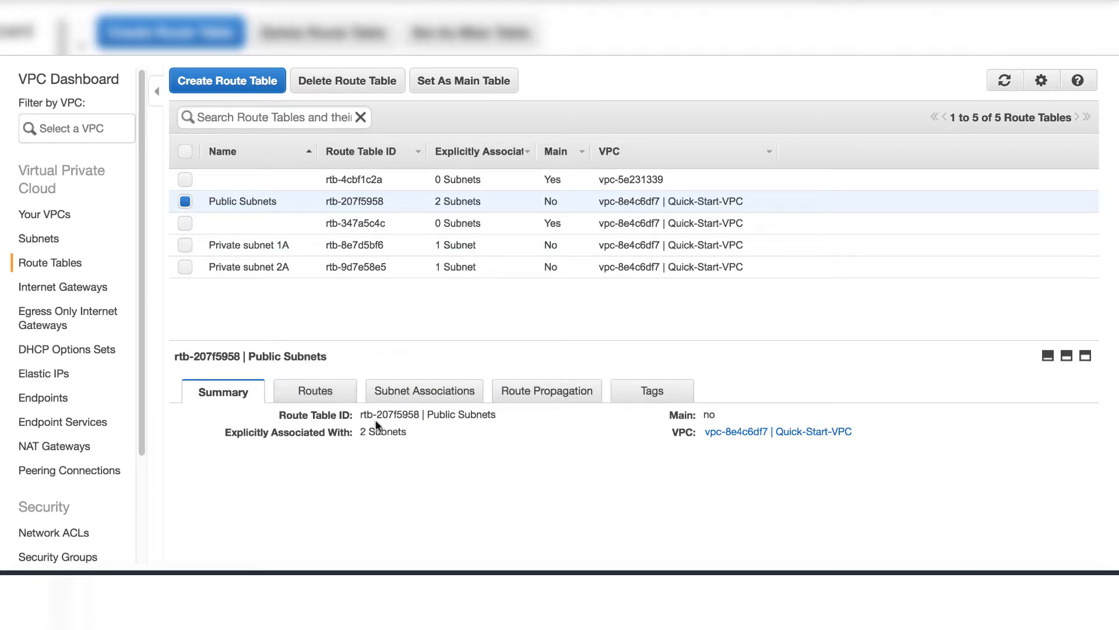
pyautogui.doubleClick(382, 432)
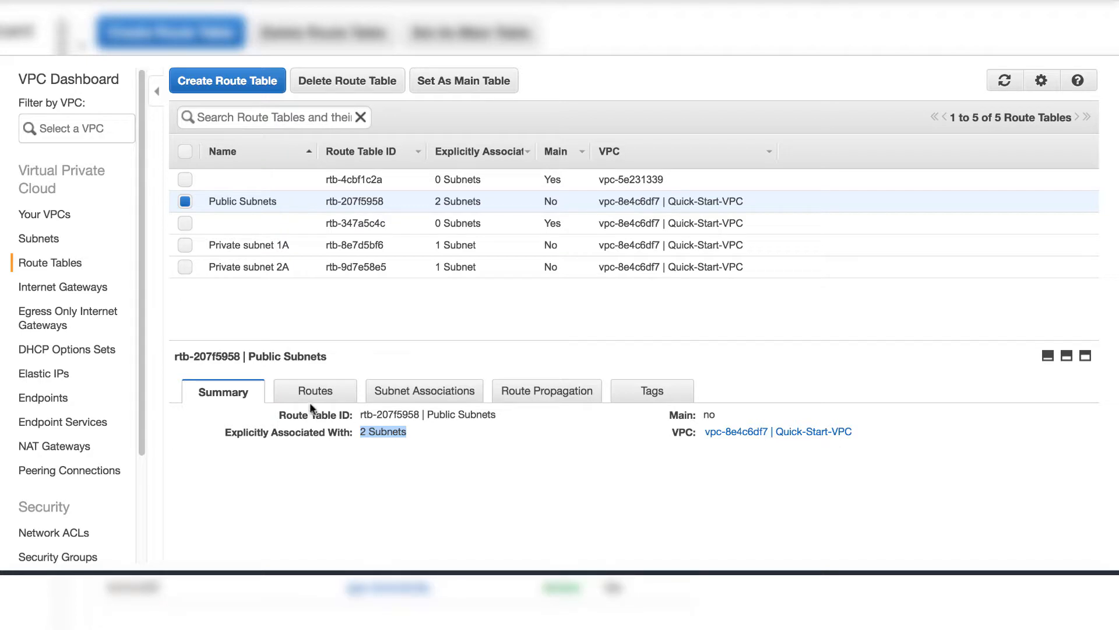
pyautogui.click(314, 390)
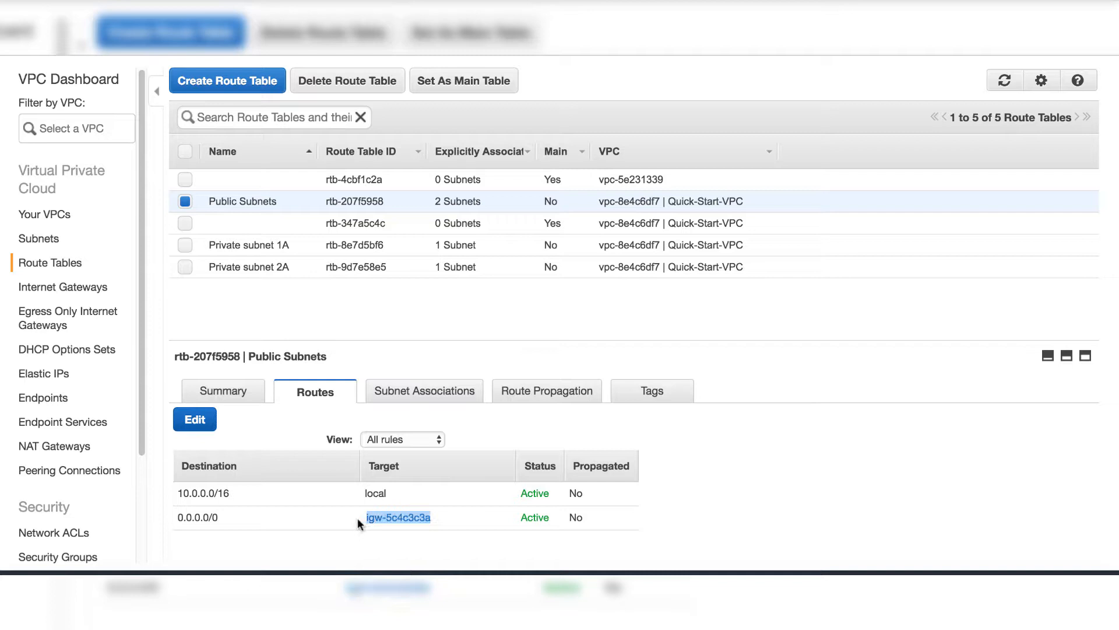
pyautogui.click(426, 391)
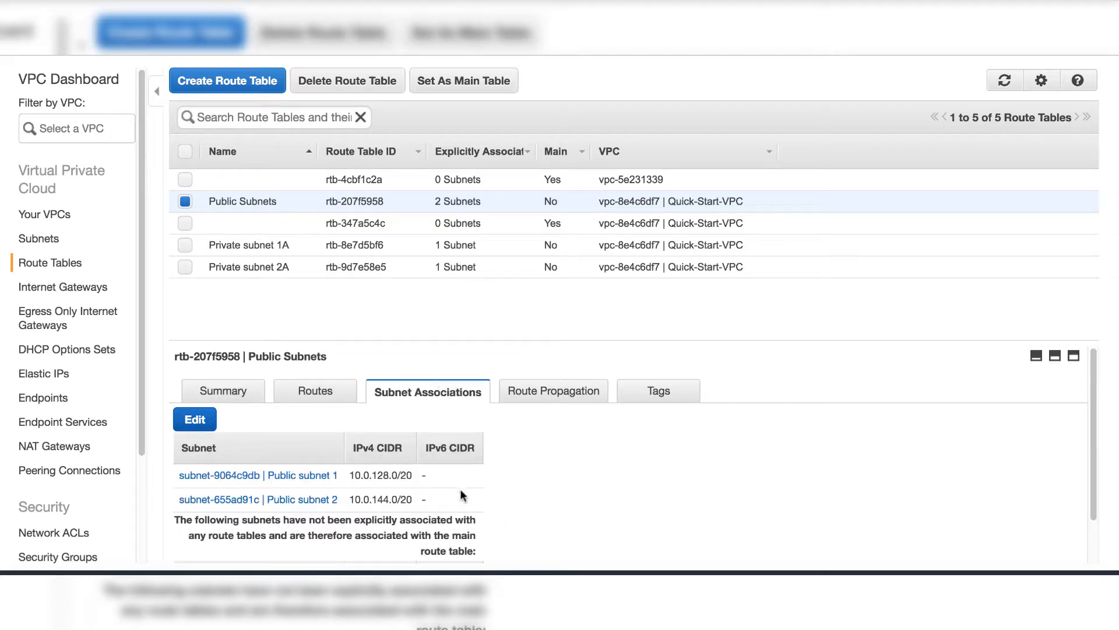
pyautogui.moveTo(331, 489)
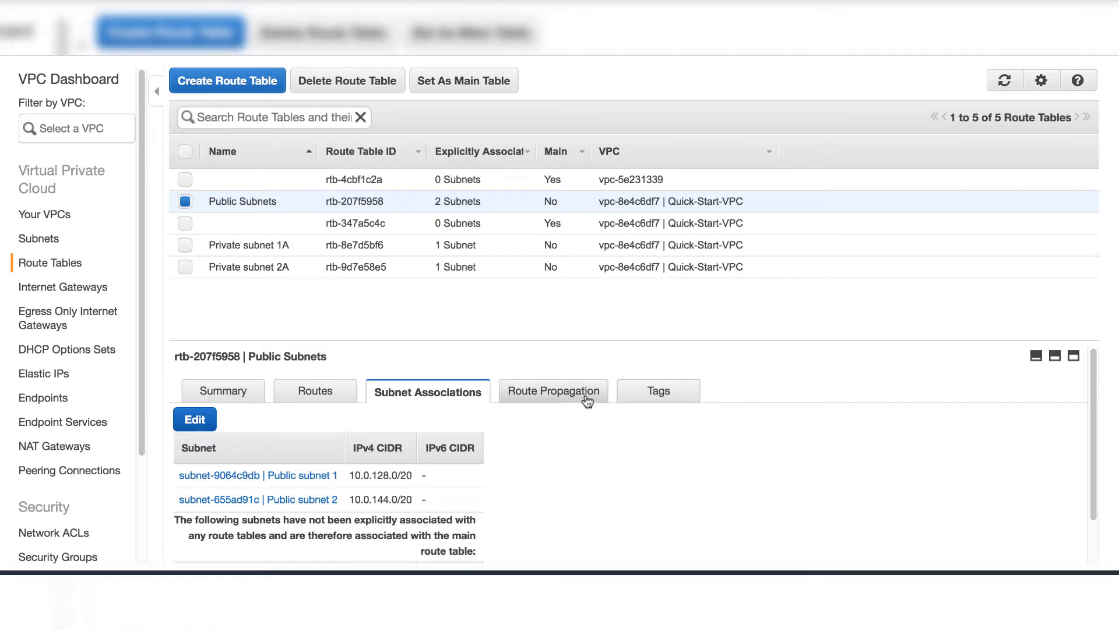
# Confirm no gateways propagate routes, glance at Internet Gateways, and return to Route Tables
pyautogui.click(553, 391)
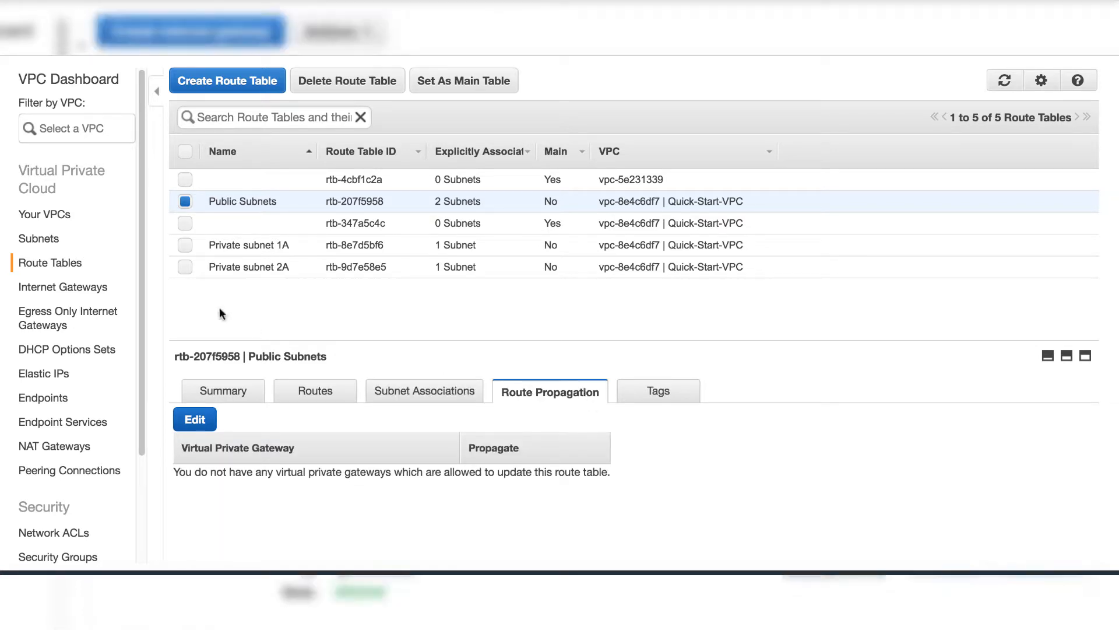
pyautogui.click(62, 286)
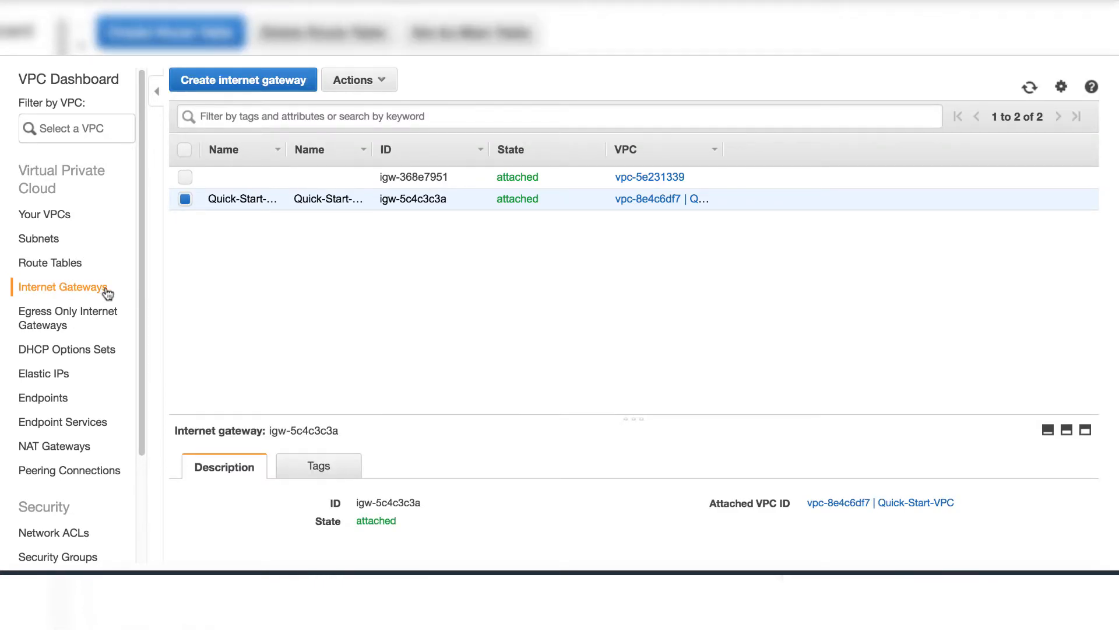
pyautogui.click(50, 262)
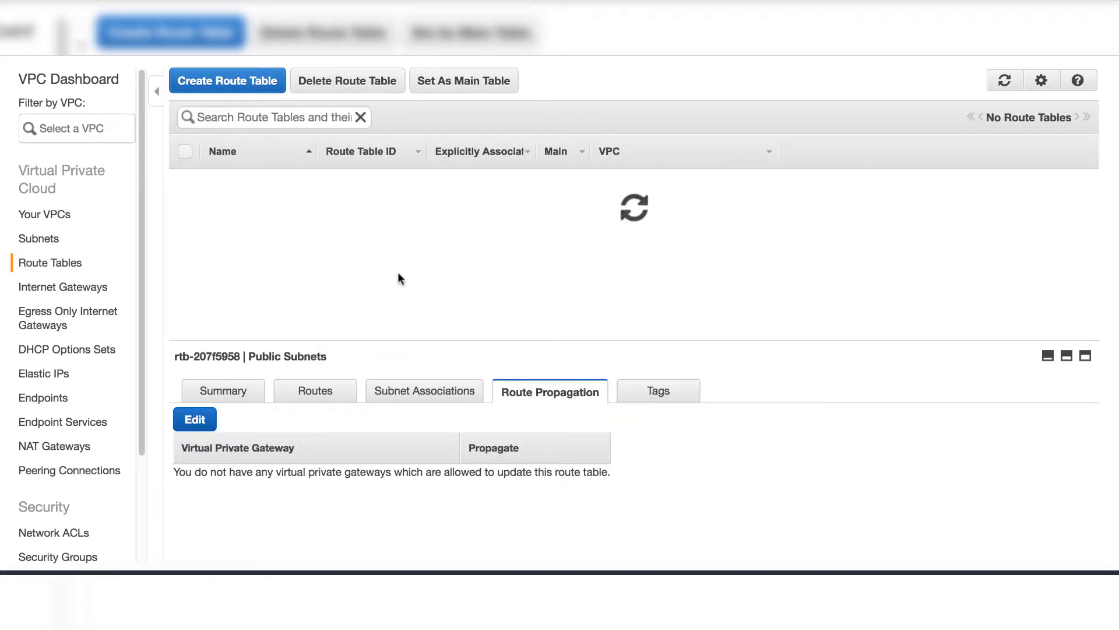
pyautogui.click(185, 201)
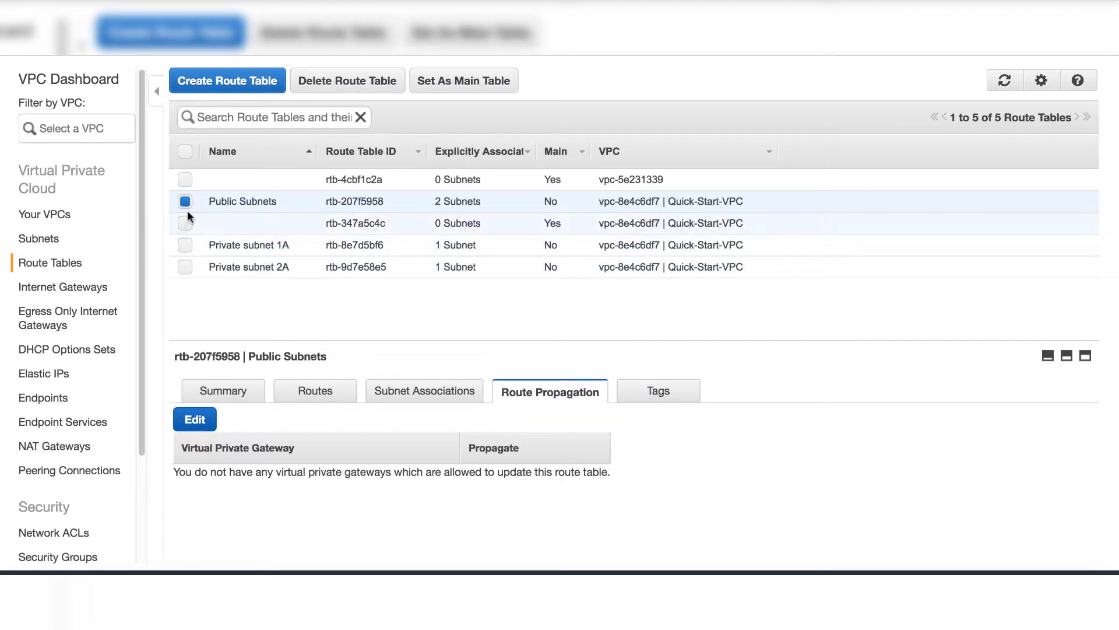
# Inspect Private subnet 1A's route table: one subnet, NAT gateway default route, S3 endpoint
pyautogui.click(185, 245)
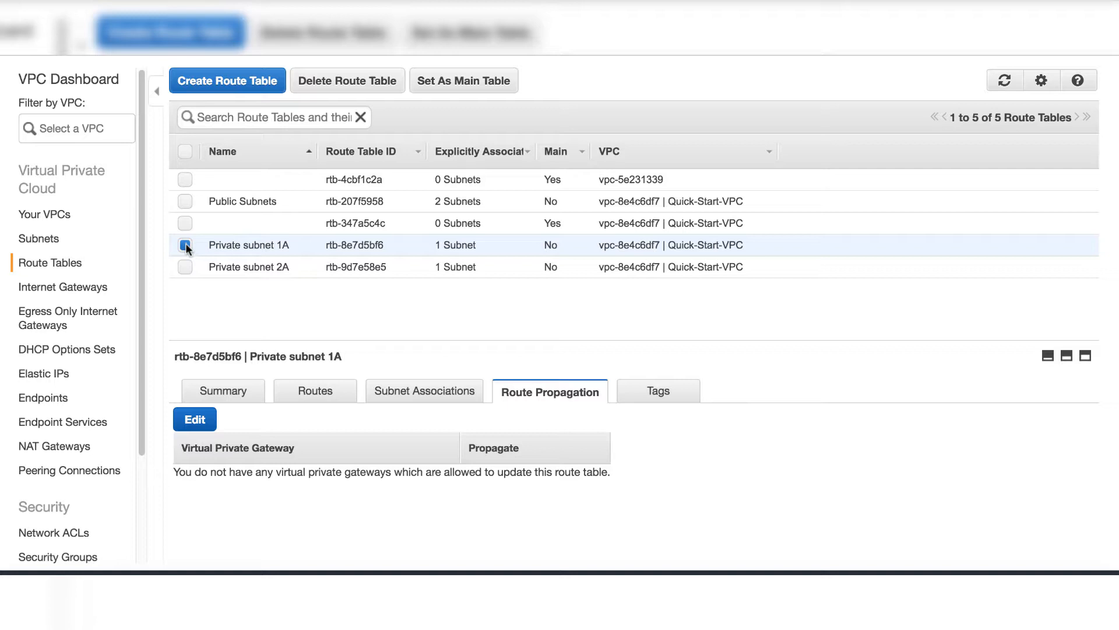
pyautogui.click(222, 390)
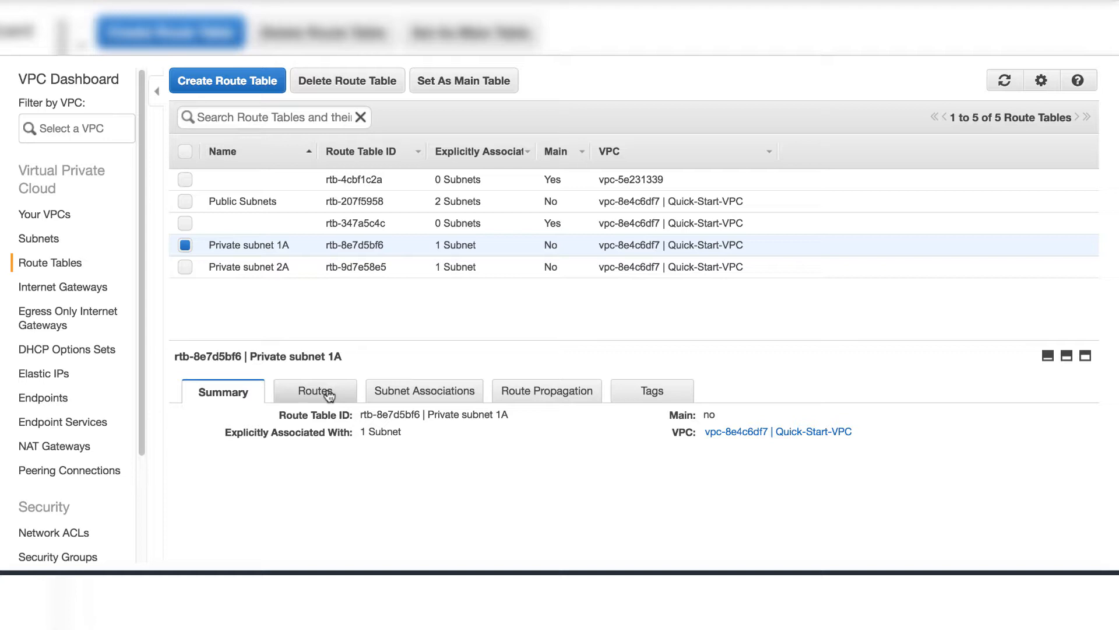
pyautogui.doubleClick(380, 432)
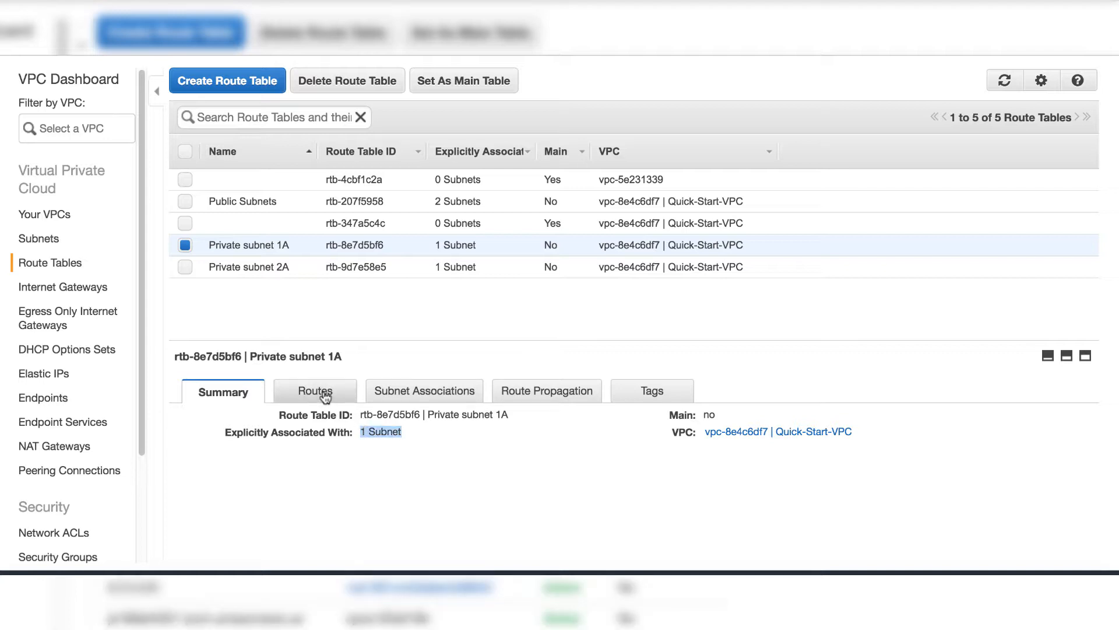
pyautogui.click(315, 390)
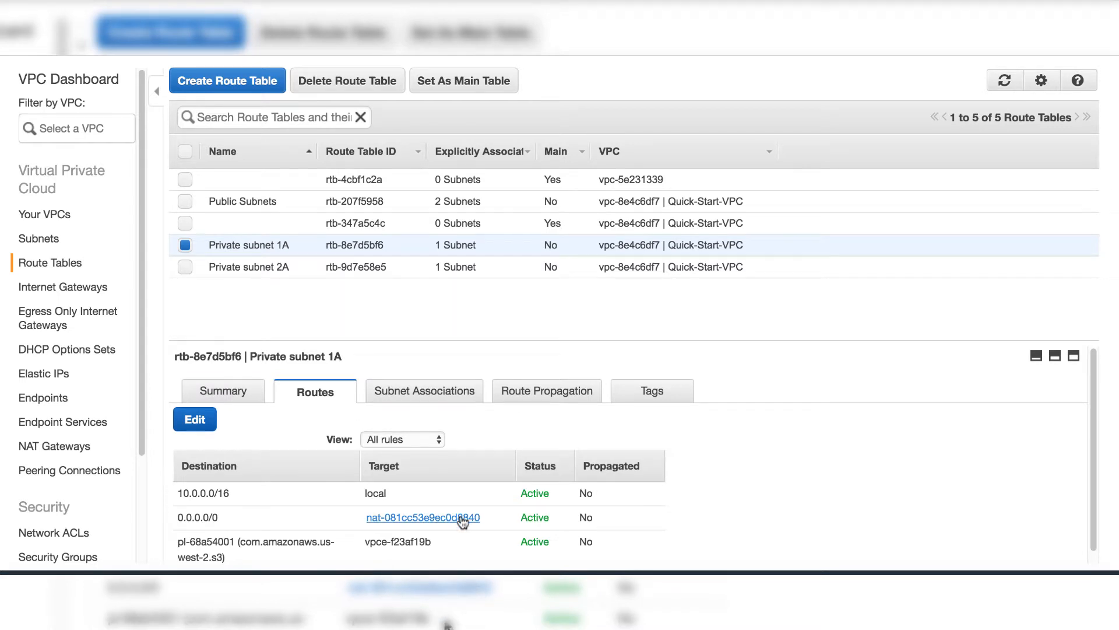
pyautogui.doubleClick(397, 541)
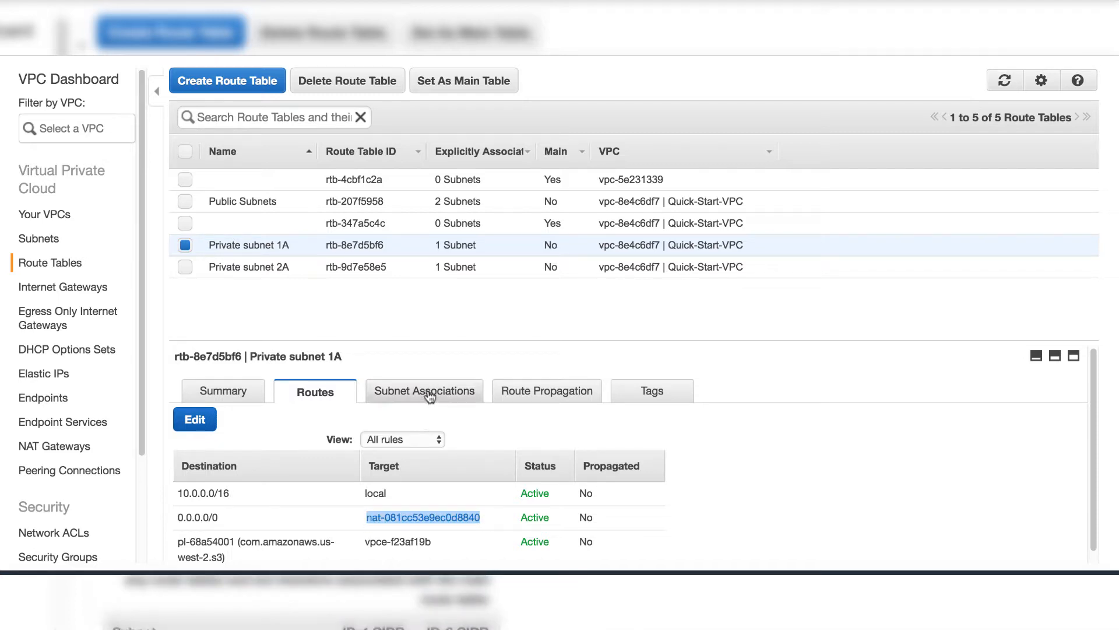
pyautogui.click(423, 390)
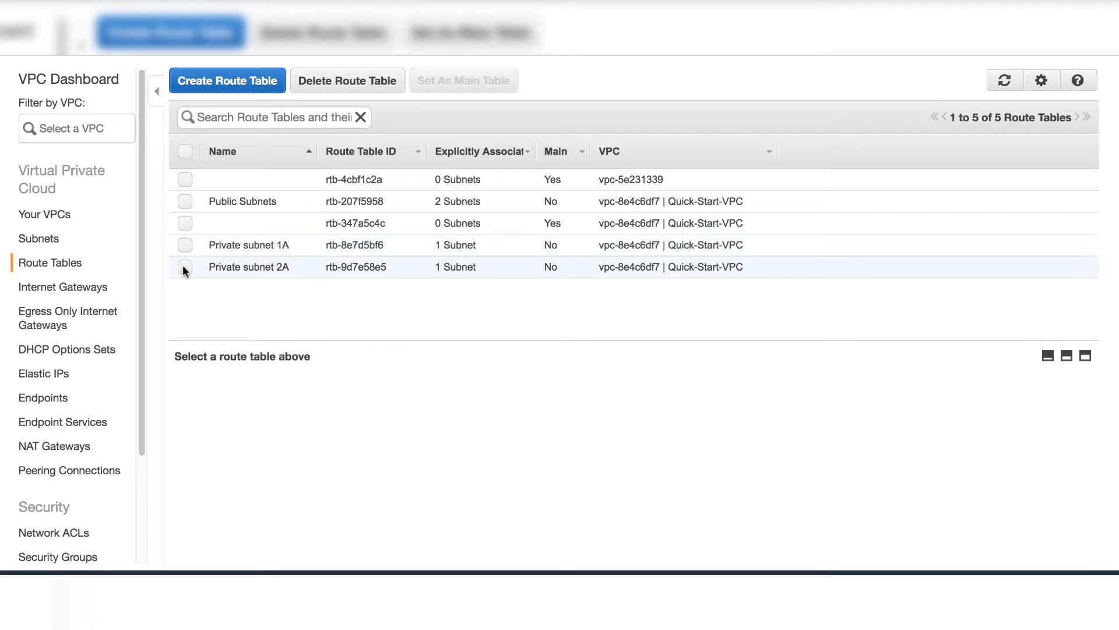
# Review Private subnet 2A's own NAT gateway and S3 endpoint routes and single subnet association
pyautogui.click(184, 266)
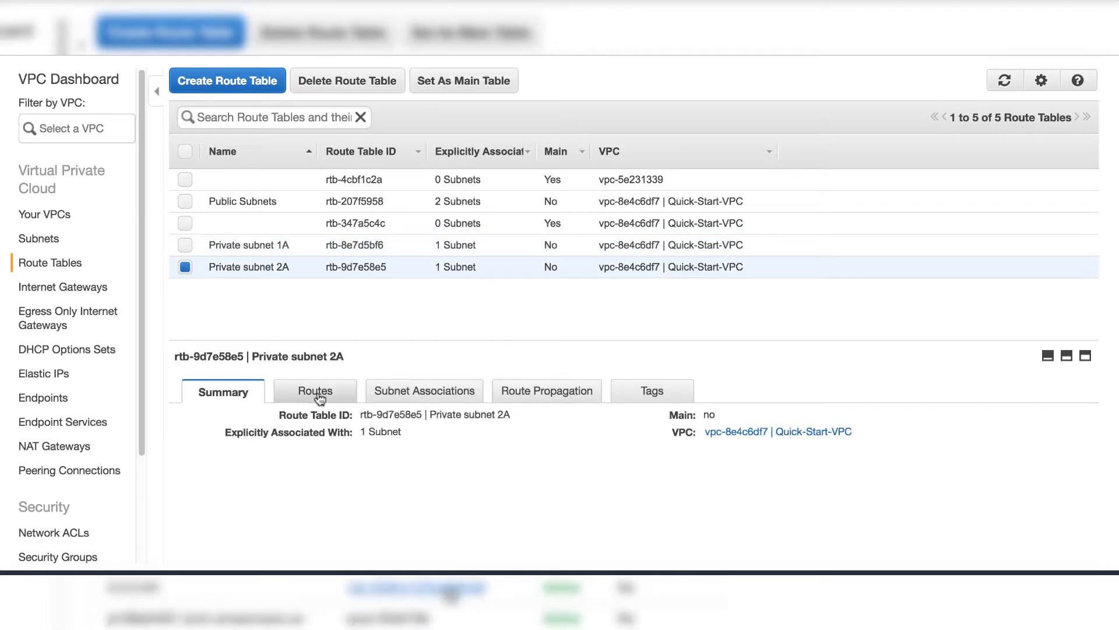
pyautogui.click(314, 391)
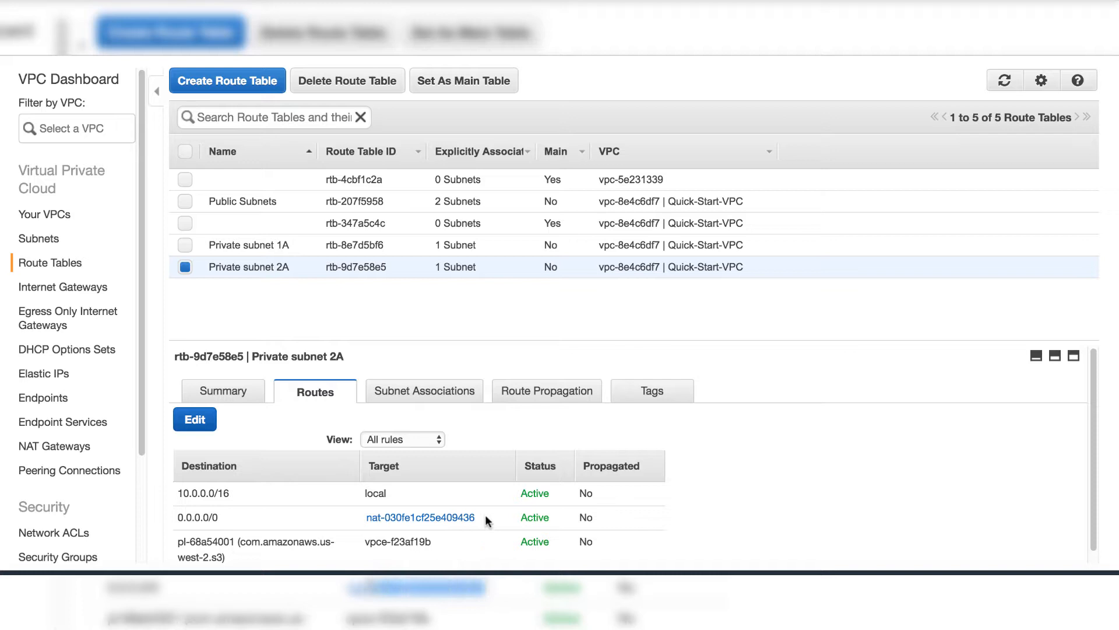
pyautogui.doubleClick(420, 517)
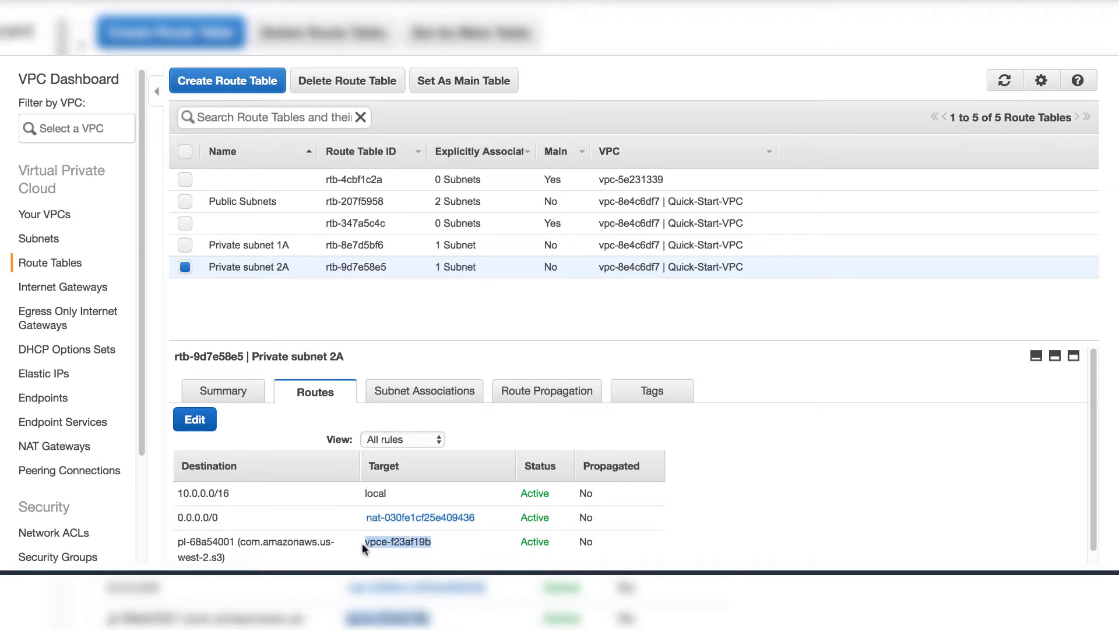
pyautogui.click(426, 390)
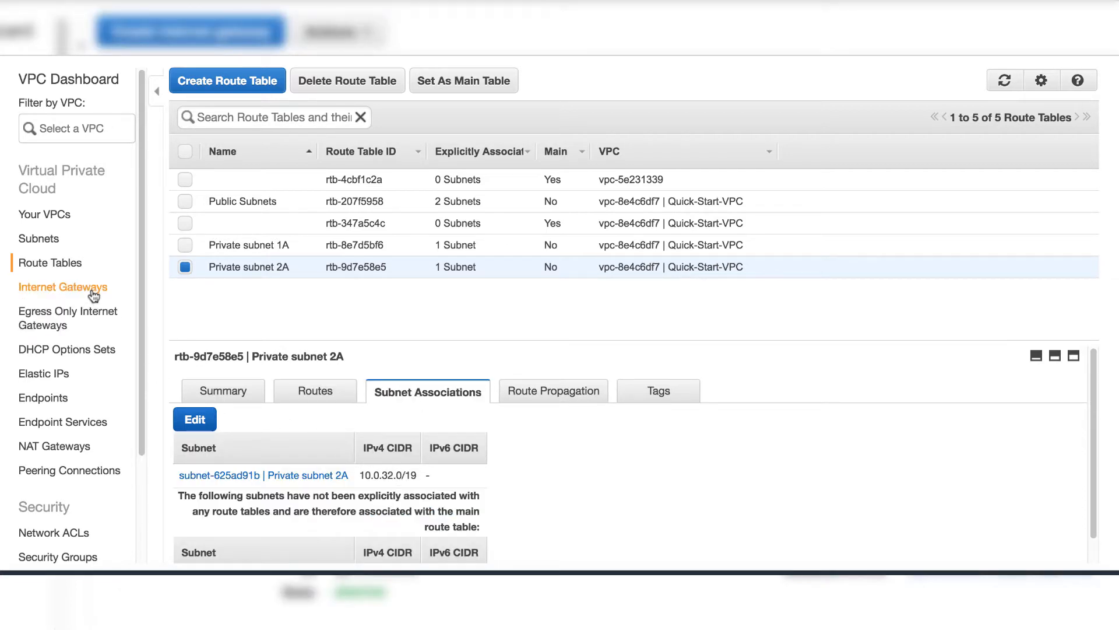
pyautogui.click(63, 287)
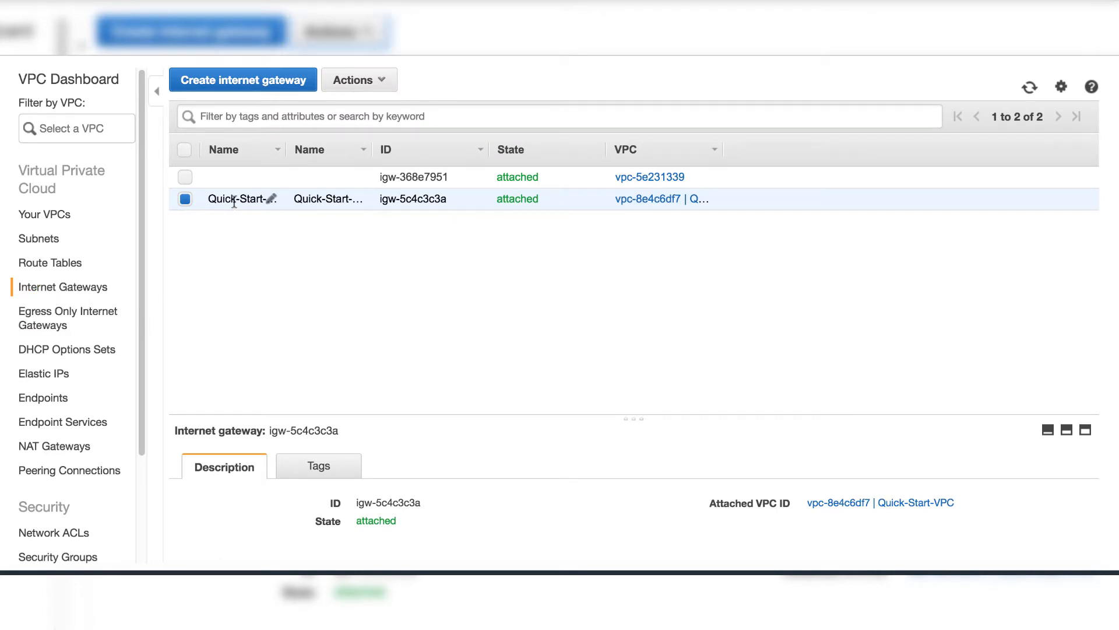
# List the Elastic IPs 34.215.119.174 and 35.162.66.7 and inspect the first address's details
pyautogui.click(44, 373)
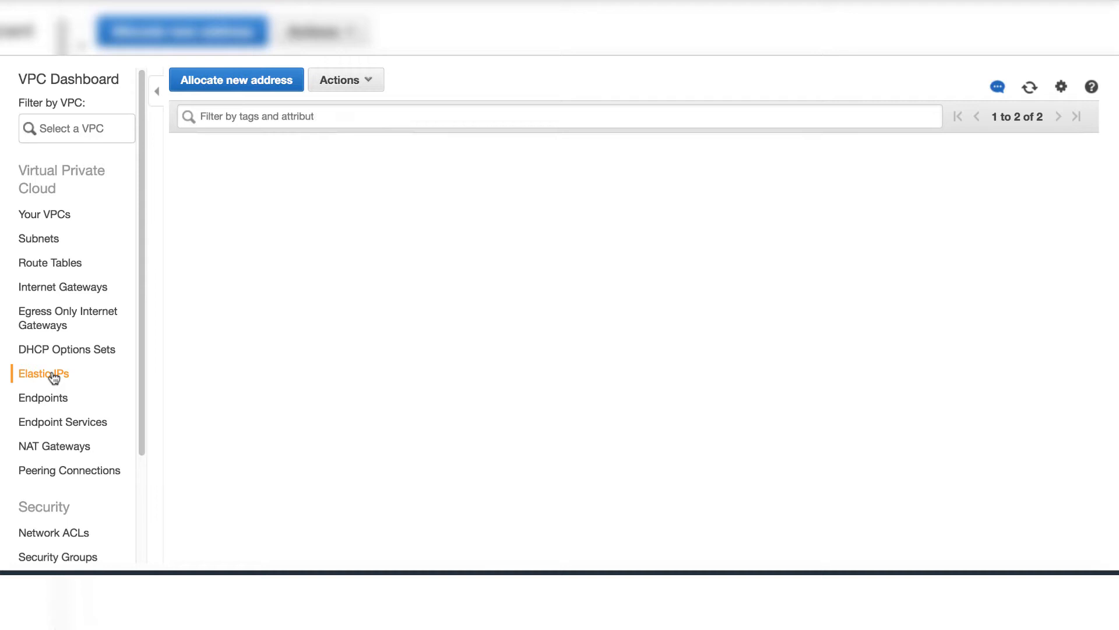
pyautogui.click(42, 372)
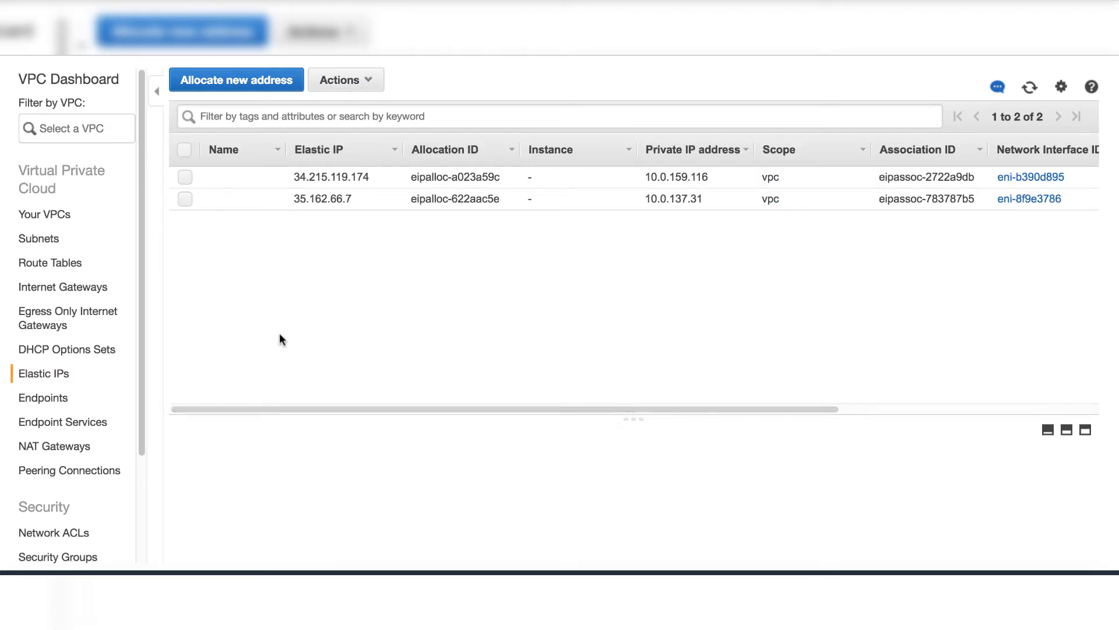
pyautogui.click(185, 177)
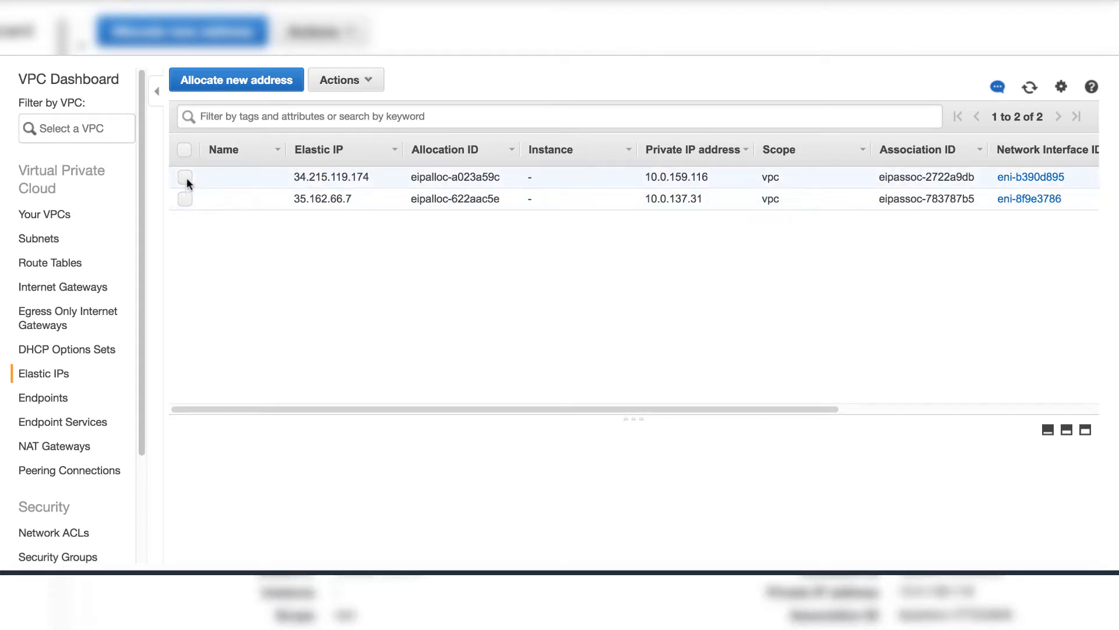
pyautogui.click(185, 177)
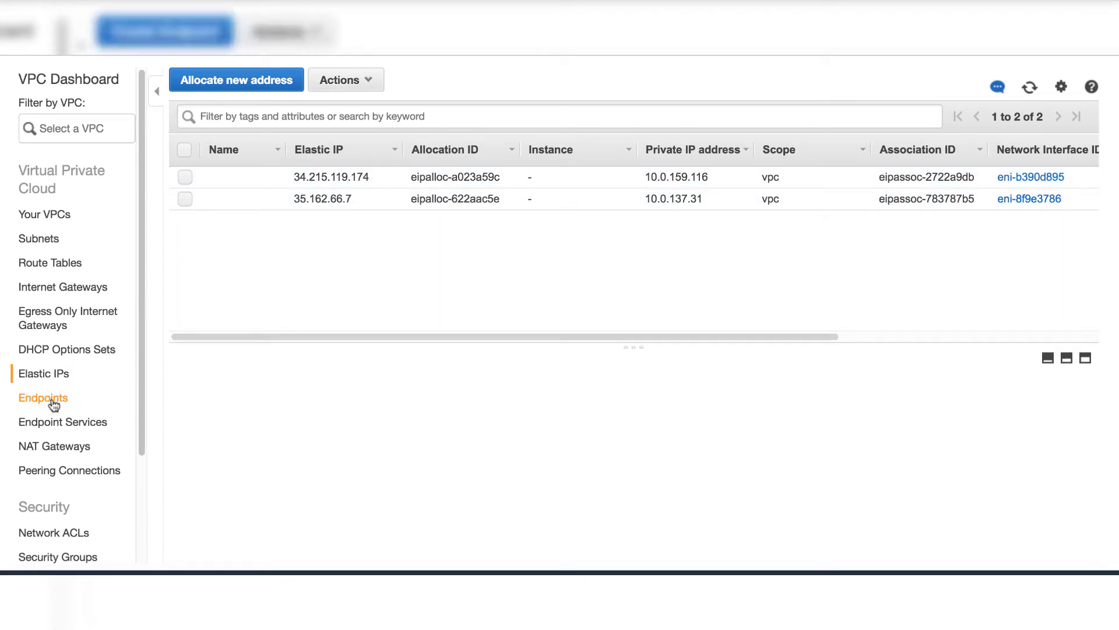
# Verify S3 endpoint vpce-f23af19b serves both private route tables, then list the NAT gateways
pyautogui.click(43, 398)
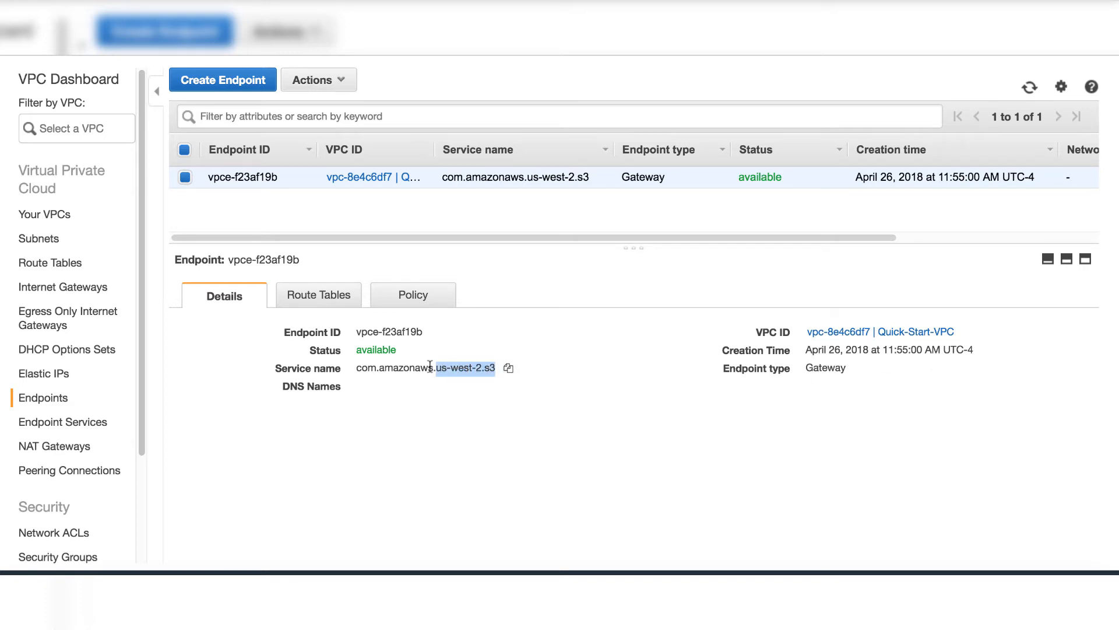
pyautogui.tripleClick(425, 368)
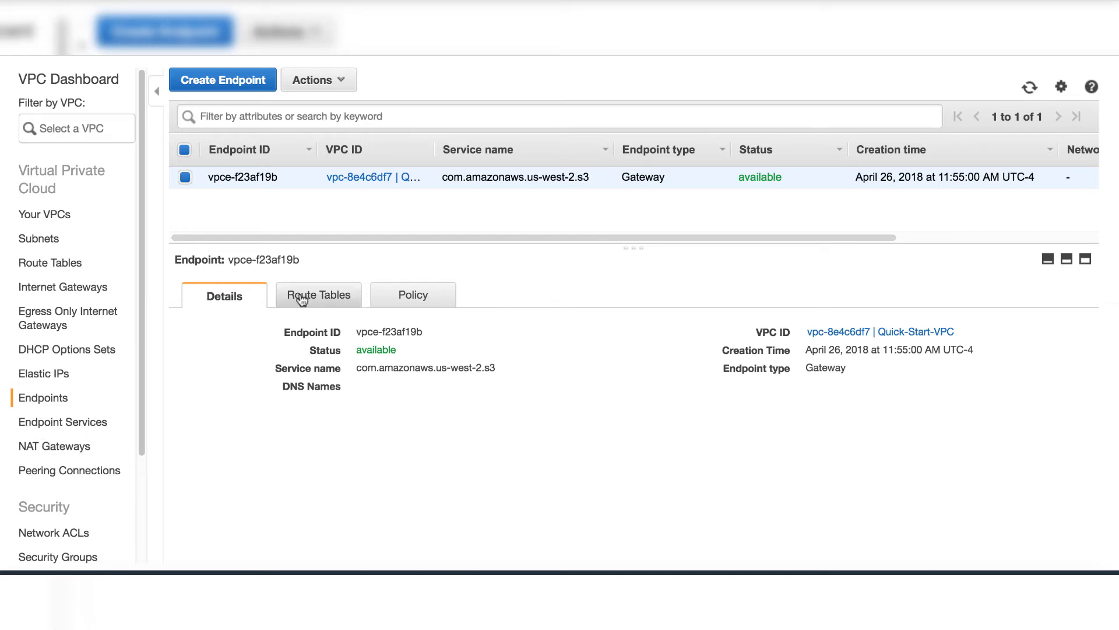
pyautogui.click(319, 295)
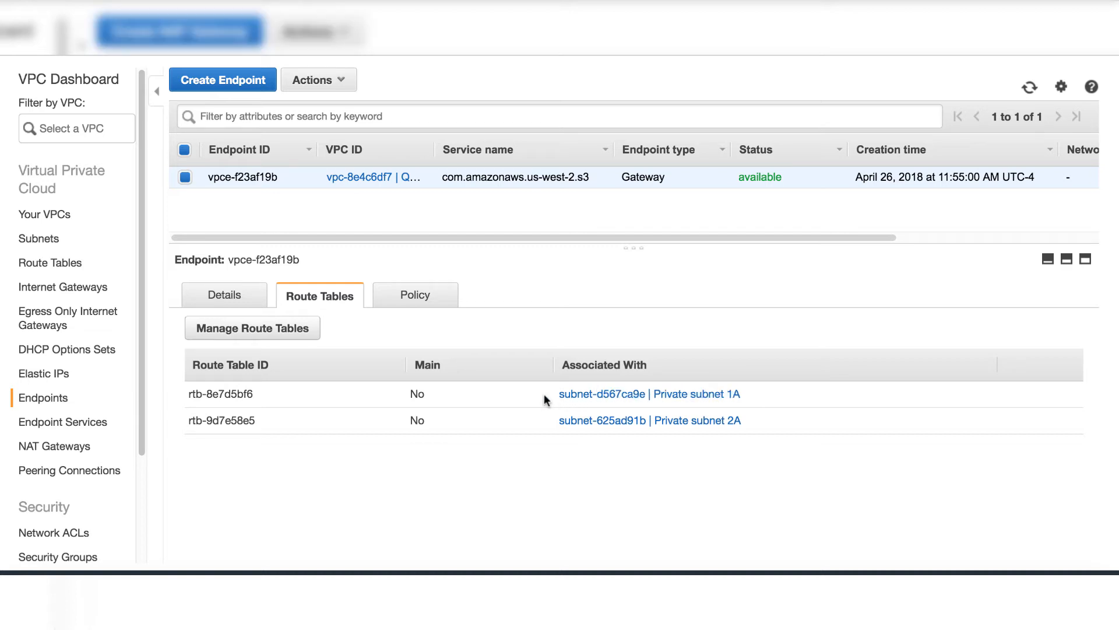
pyautogui.click(54, 445)
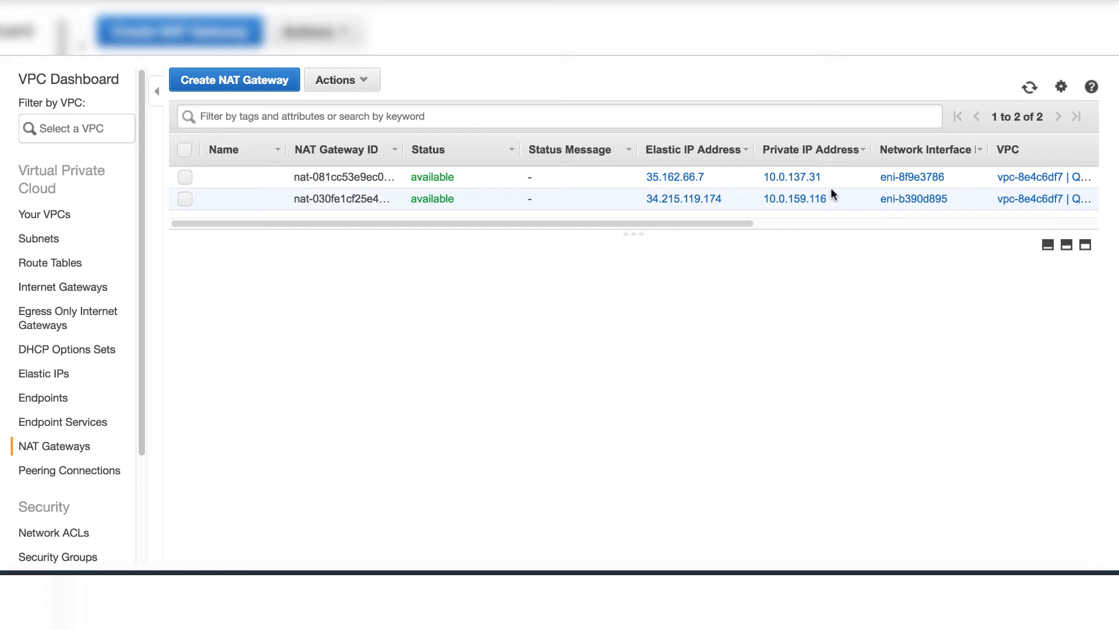
# Inspect both NAT gateways: Public subnet 1 with 35.162.66.7, Public subnet 2 with 34.215.119.174
pyautogui.click(185, 177)
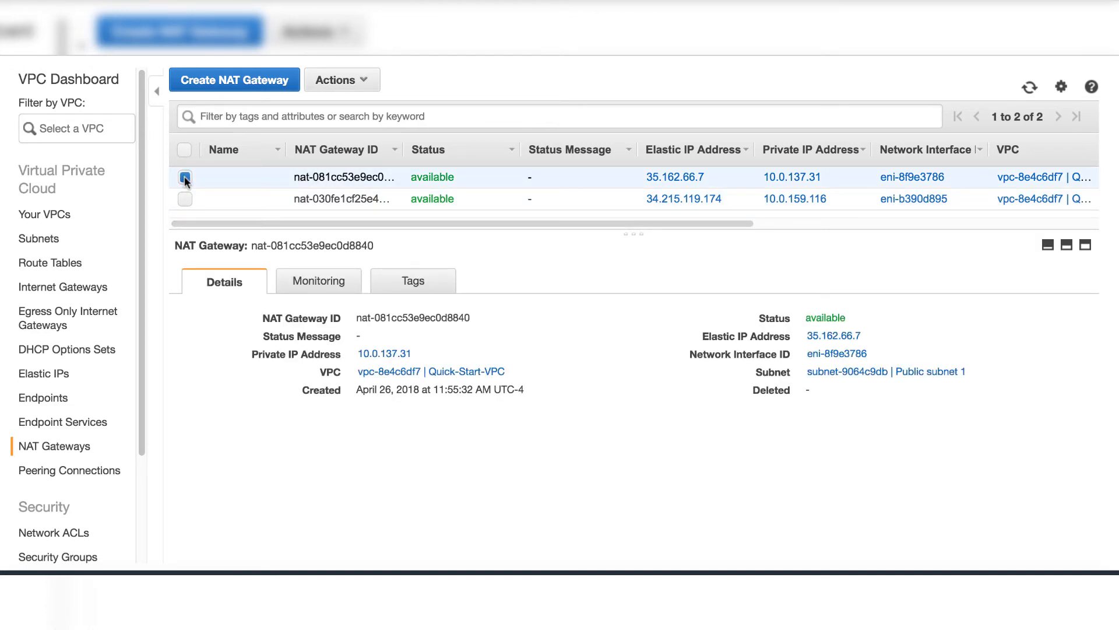
pyautogui.click(184, 177)
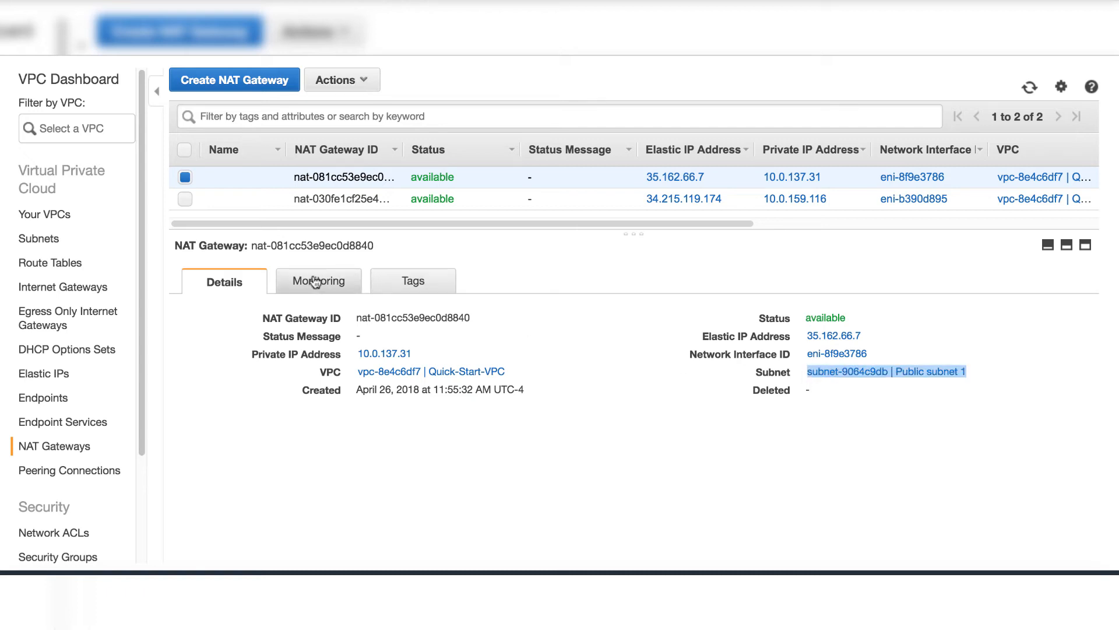
pyautogui.moveTo(312, 279)
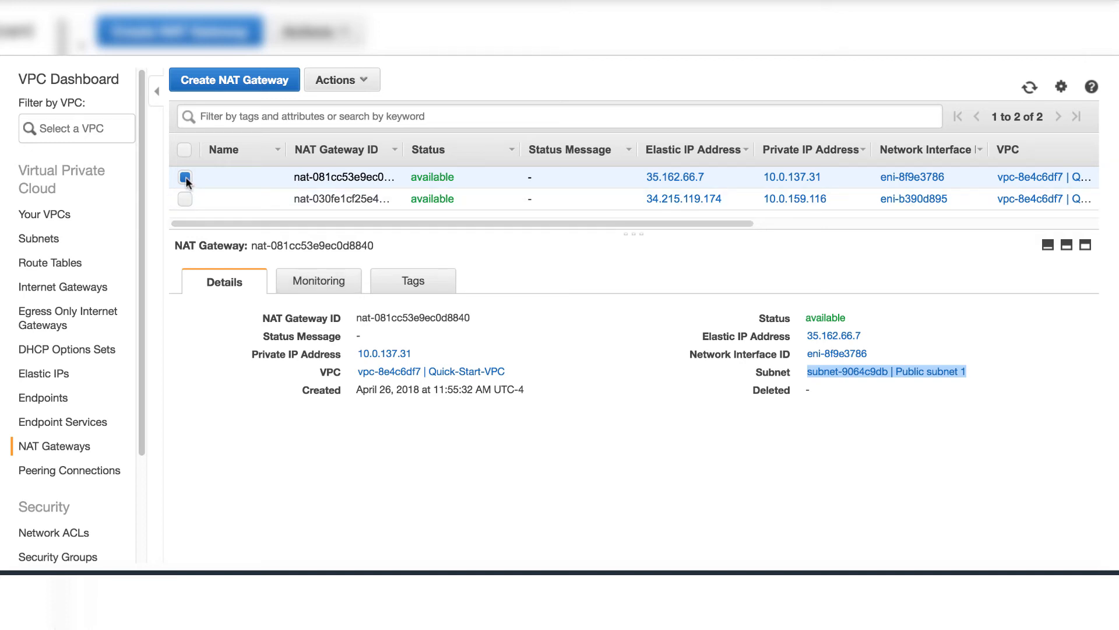
pyautogui.click(184, 198)
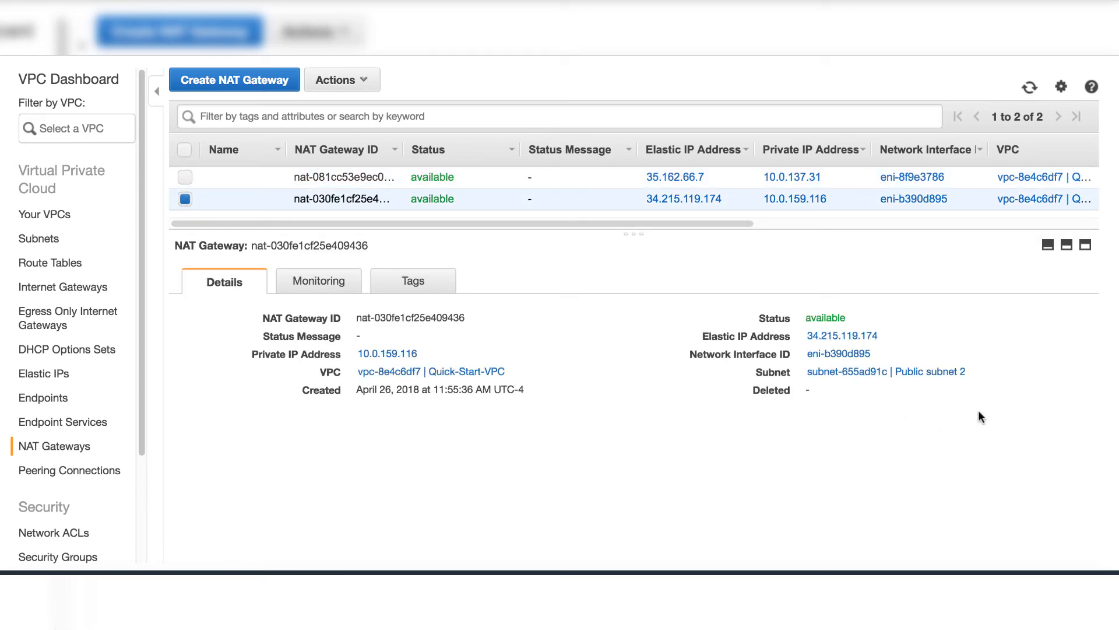